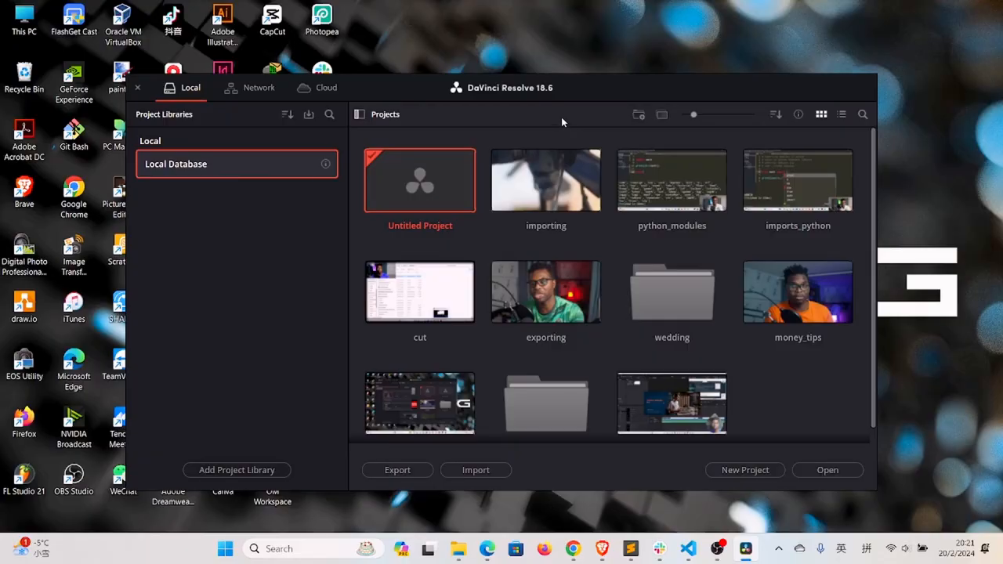
{"action": "mouse_move", "coordinate": [555, 106]}
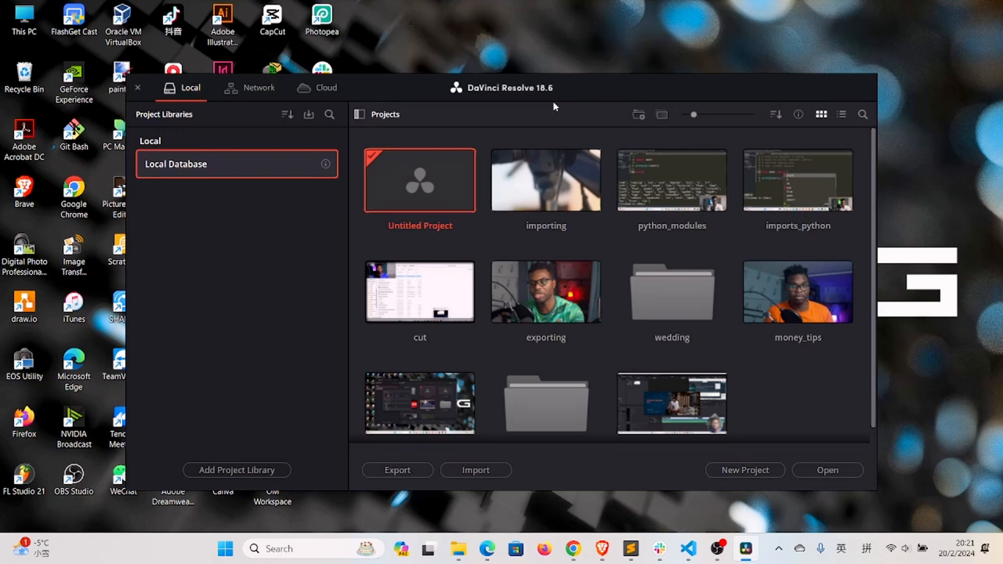
{"action": "mouse_move", "coordinate": [547, 103]}
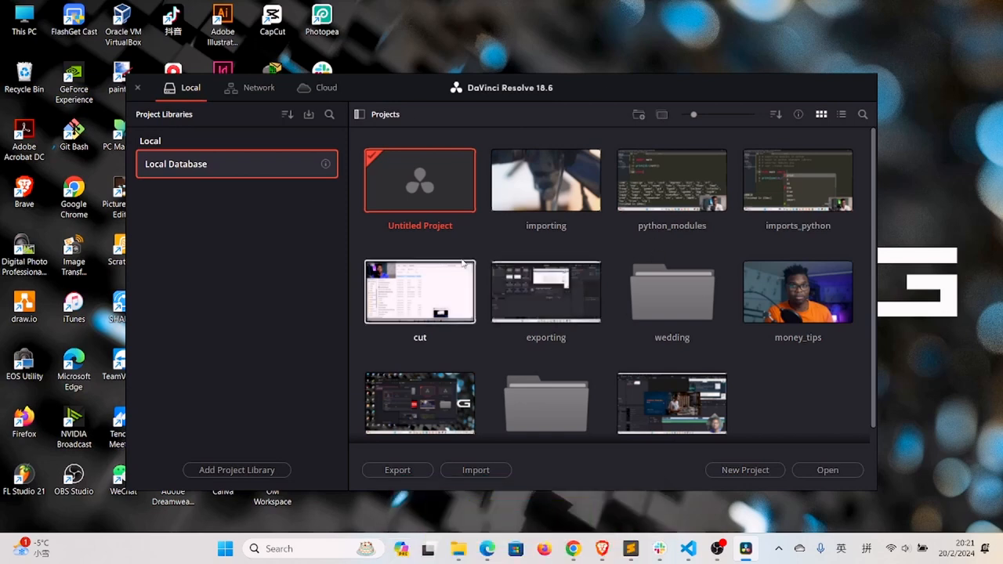
{"action": "mouse_move", "coordinate": [702, 342]}
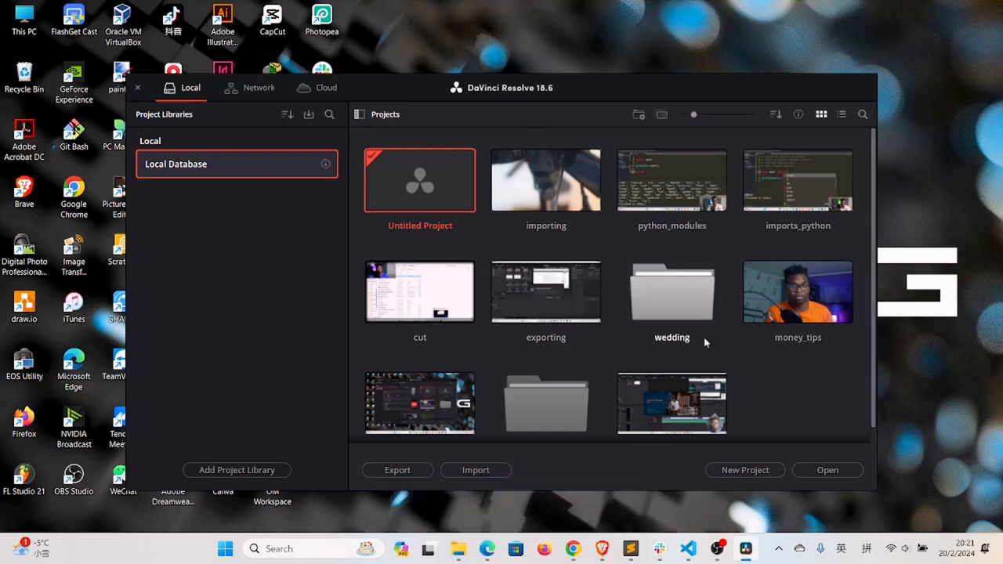
Step: Create a new empty project named 'subscribe'
{"action": "left_click", "coordinate": [745, 470]}
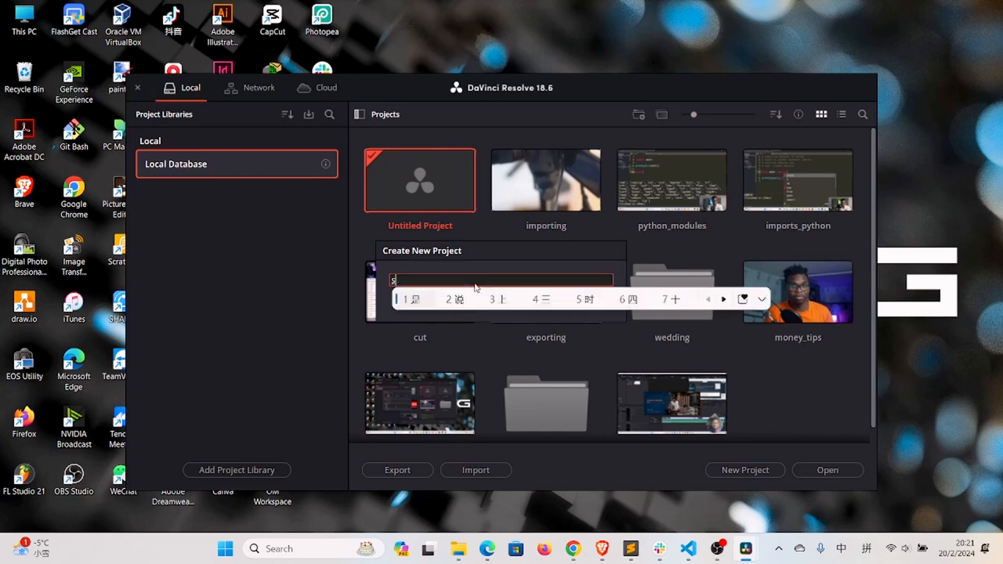
{"action": "type", "text": "subscribe"}
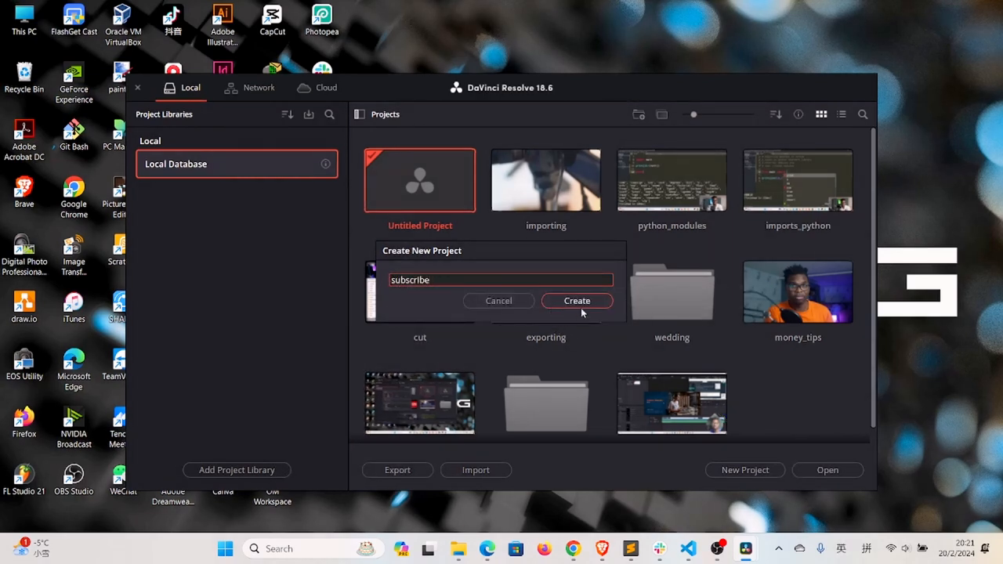
{"action": "left_click", "coordinate": [577, 301]}
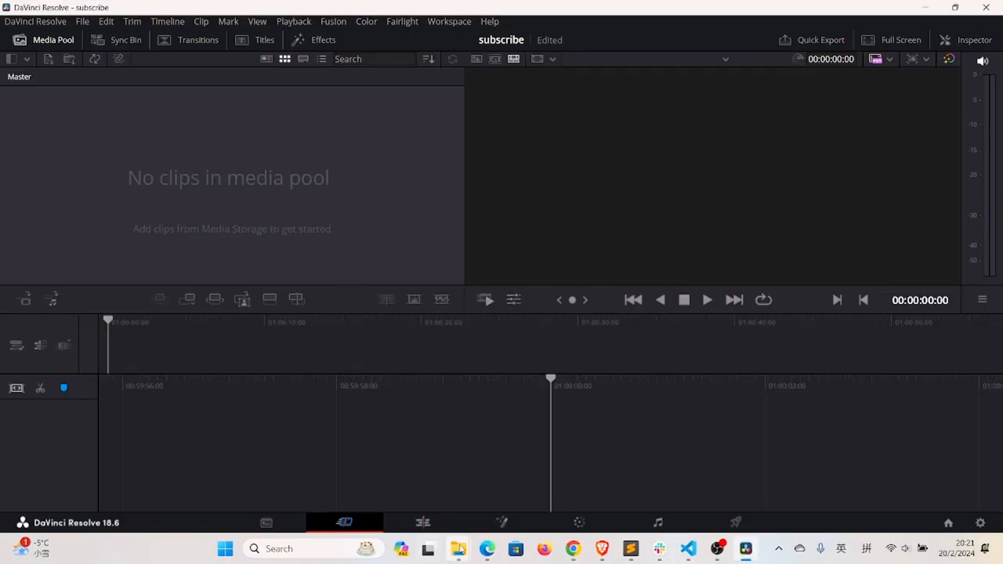
Step: Import my_subscribe.mp4 into the media pool from the Edit page, matching the project frame rate to it
{"action": "left_click", "coordinate": [423, 524]}
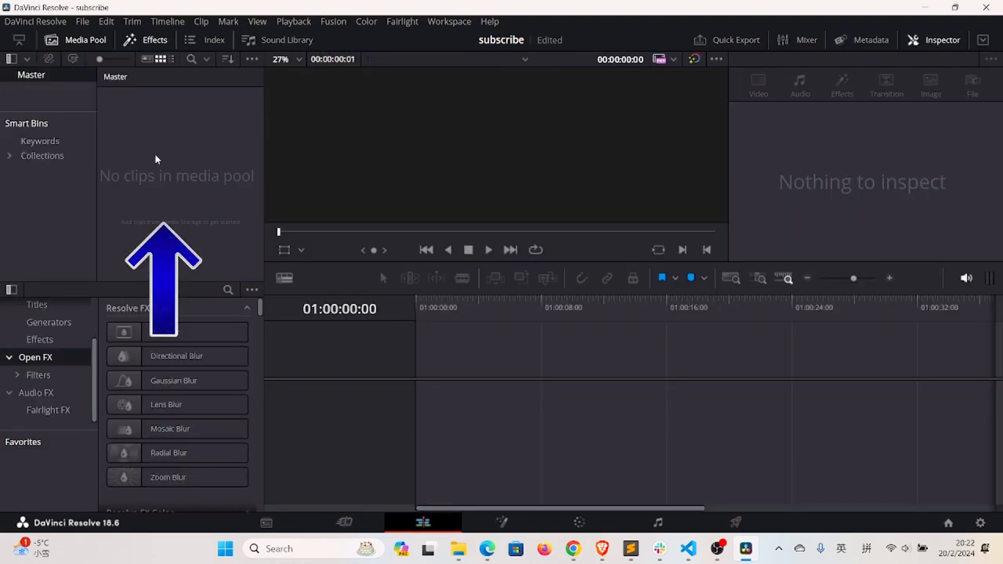
{"action": "right_click", "coordinate": [157, 157]}
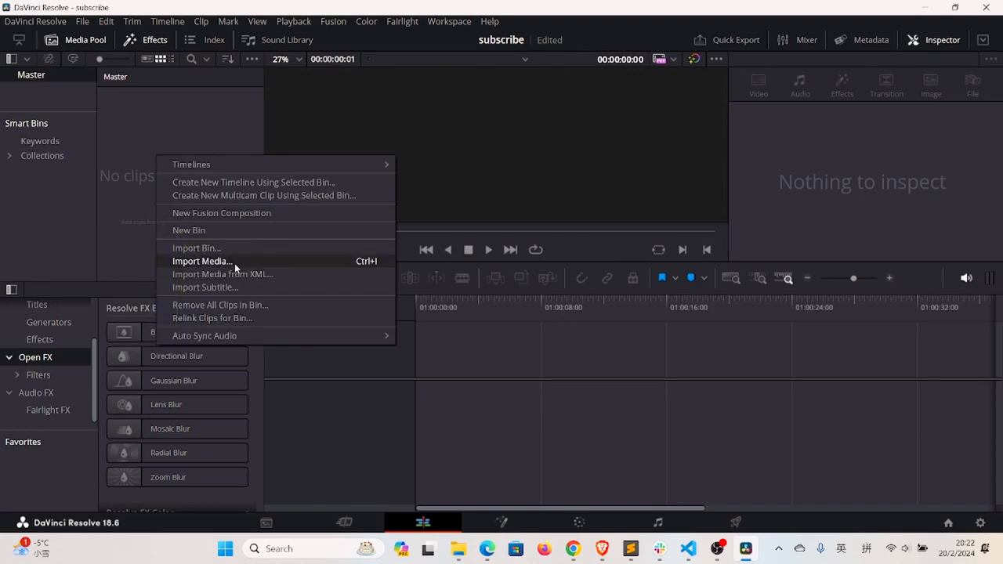
{"action": "left_click", "coordinate": [202, 261]}
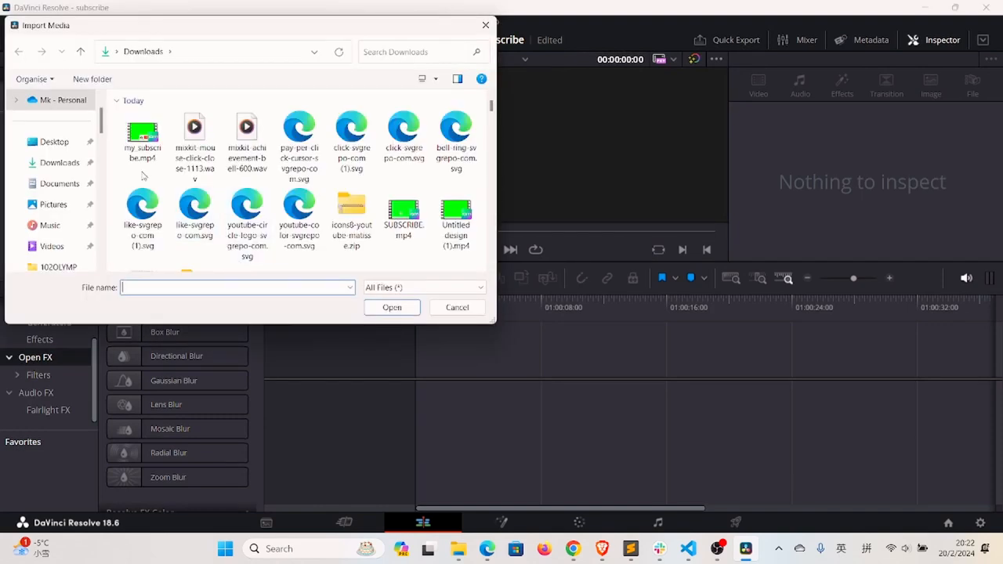
{"action": "left_click", "coordinate": [142, 138]}
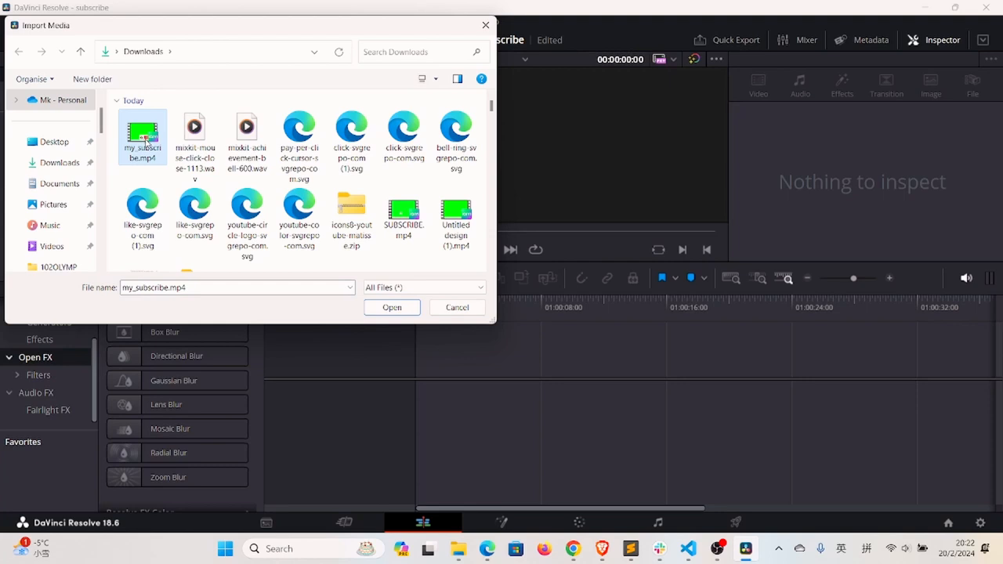
{"action": "mouse_move", "coordinate": [142, 138]}
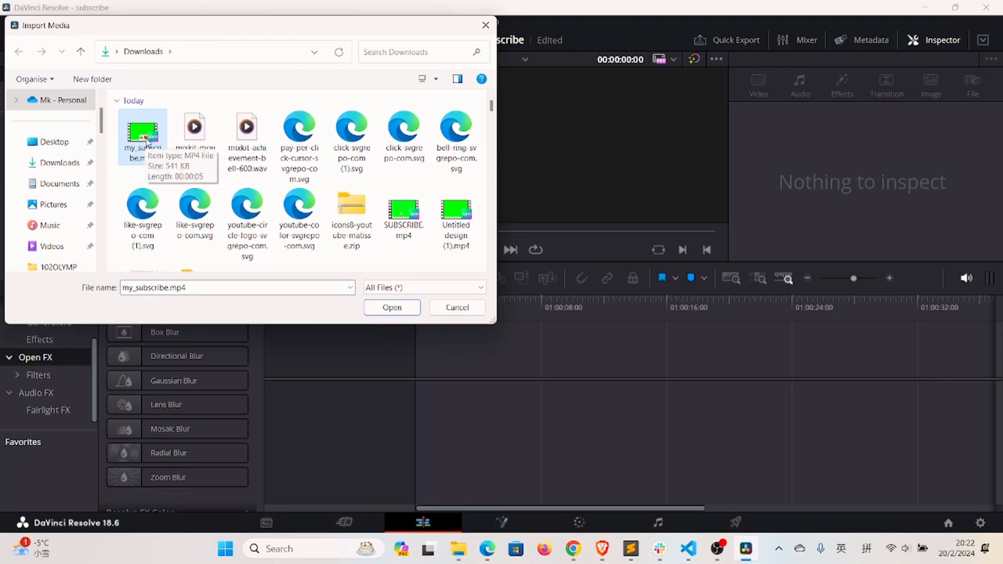
{"action": "left_click", "coordinate": [392, 307]}
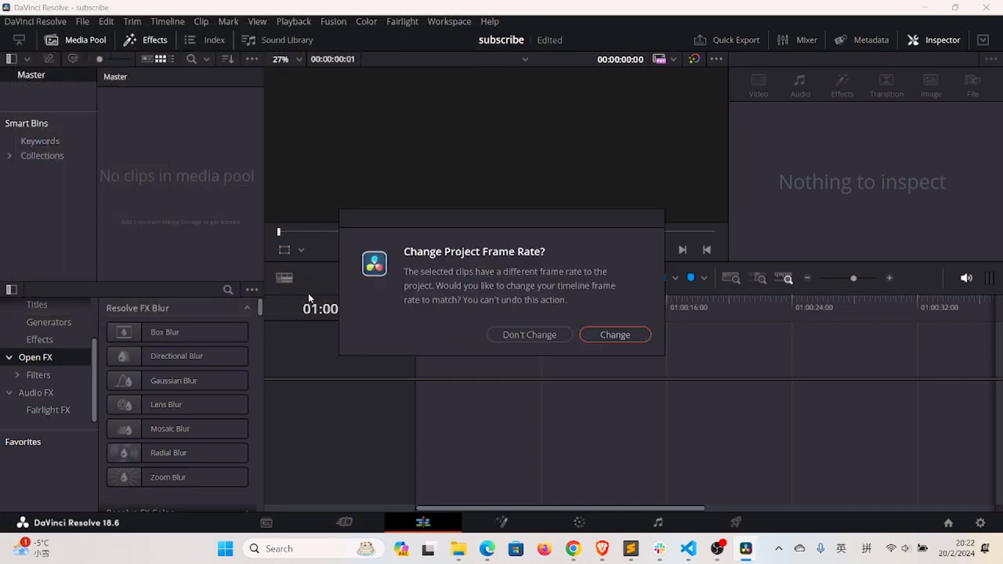
{"action": "left_click", "coordinate": [529, 336]}
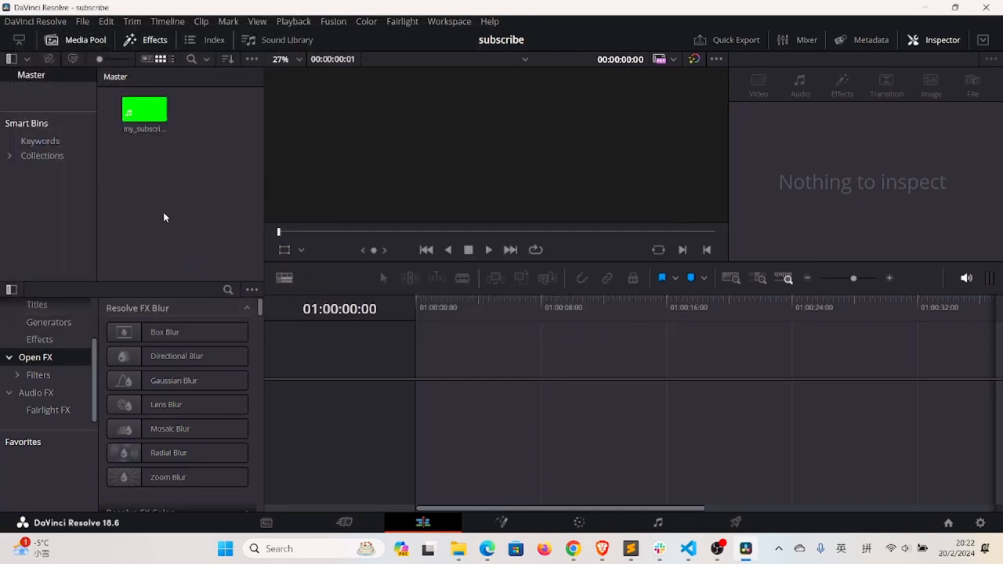
Step: Preview the subscribe clip in the viewer and show its transform properties
{"action": "double_click", "coordinate": [144, 110]}
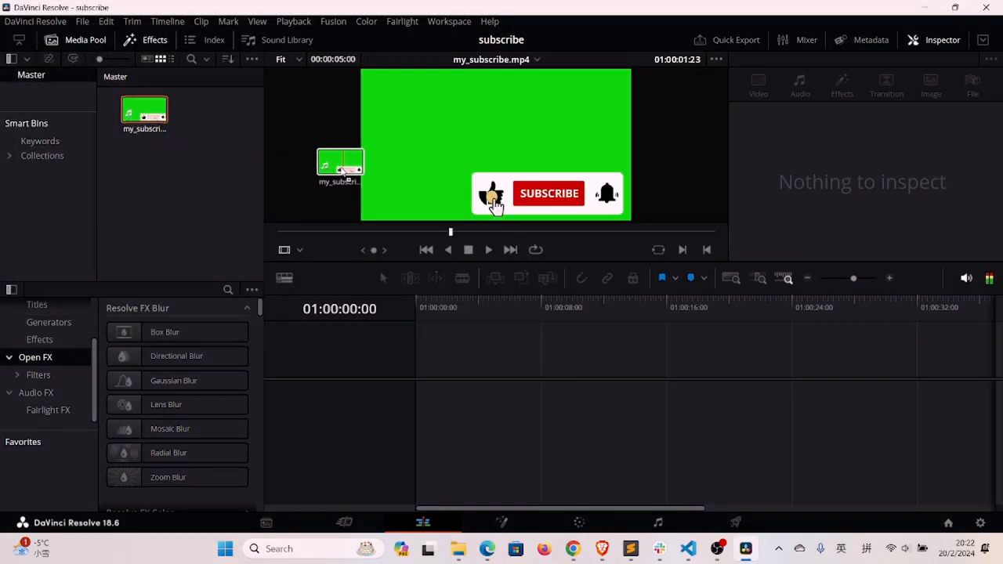
{"action": "left_click", "coordinate": [144, 113]}
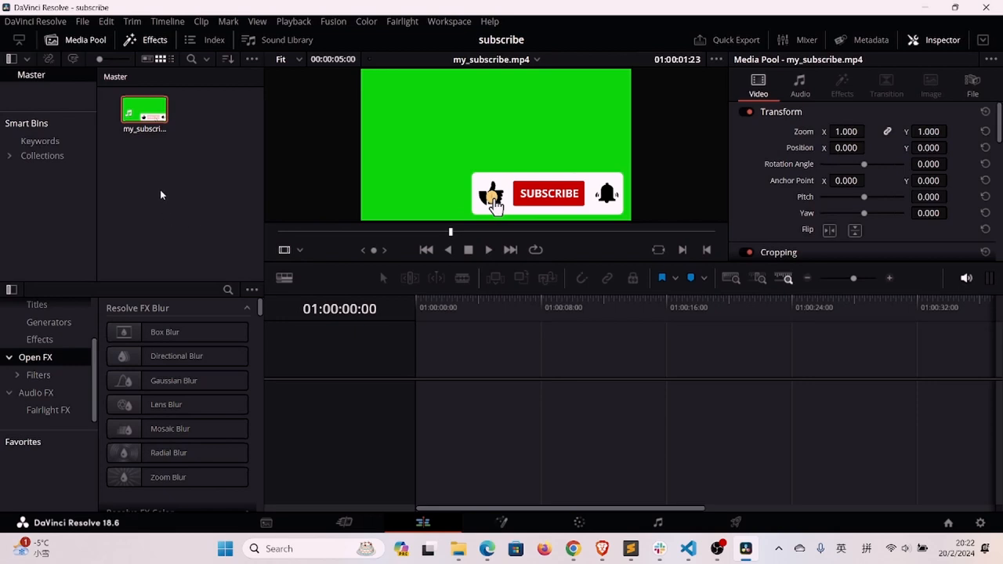
Step: Import the winding-road video file into the media pool beside the subscribe clip
{"action": "right_click", "coordinate": [159, 194]}
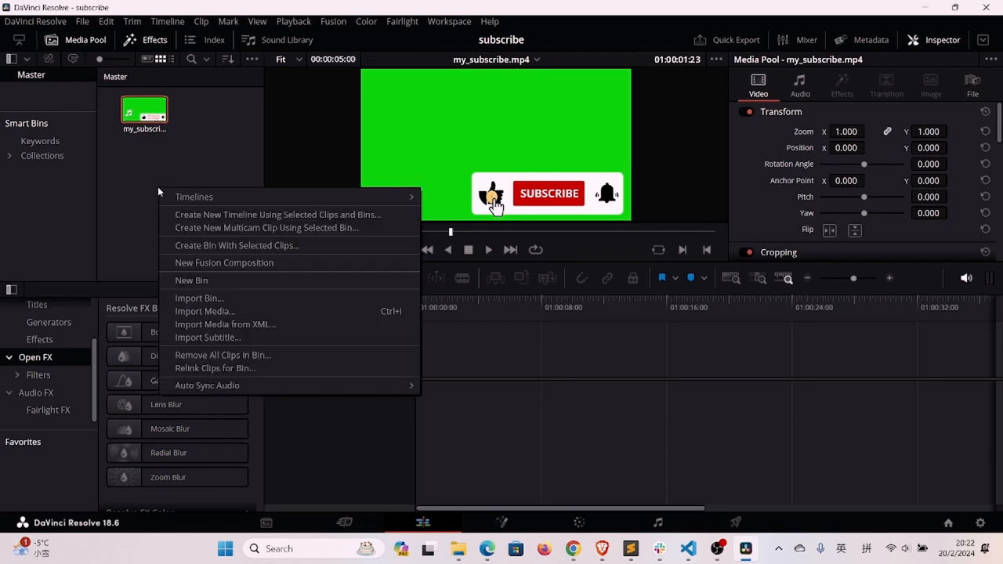
{"action": "mouse_move", "coordinate": [176, 244]}
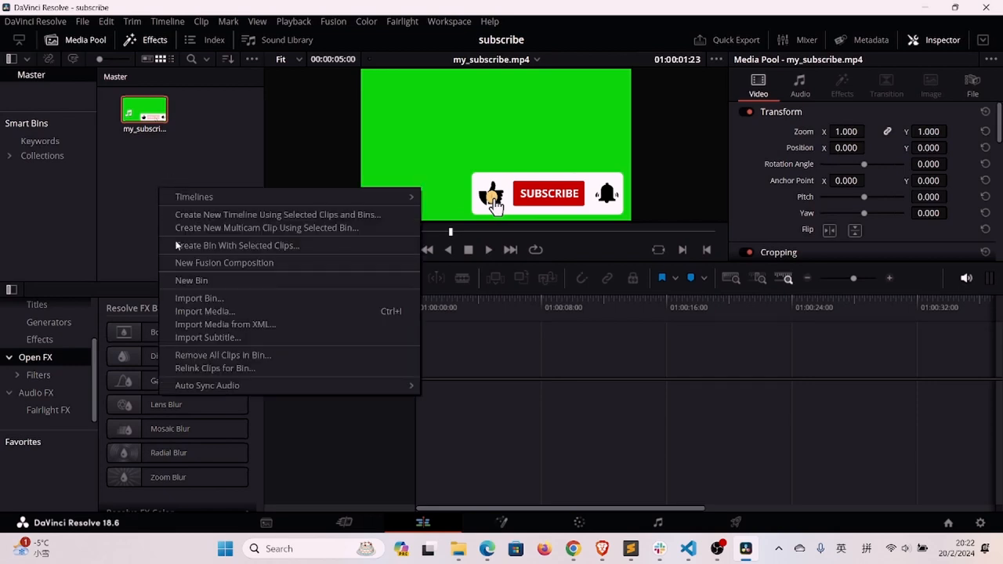
{"action": "left_click", "coordinate": [204, 310]}
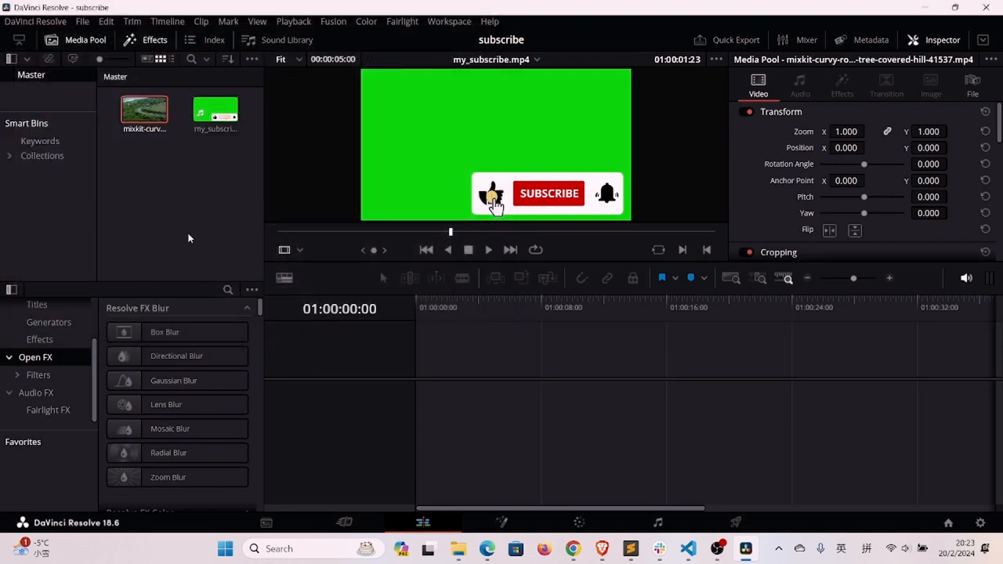
{"action": "mouse_move", "coordinate": [134, 207]}
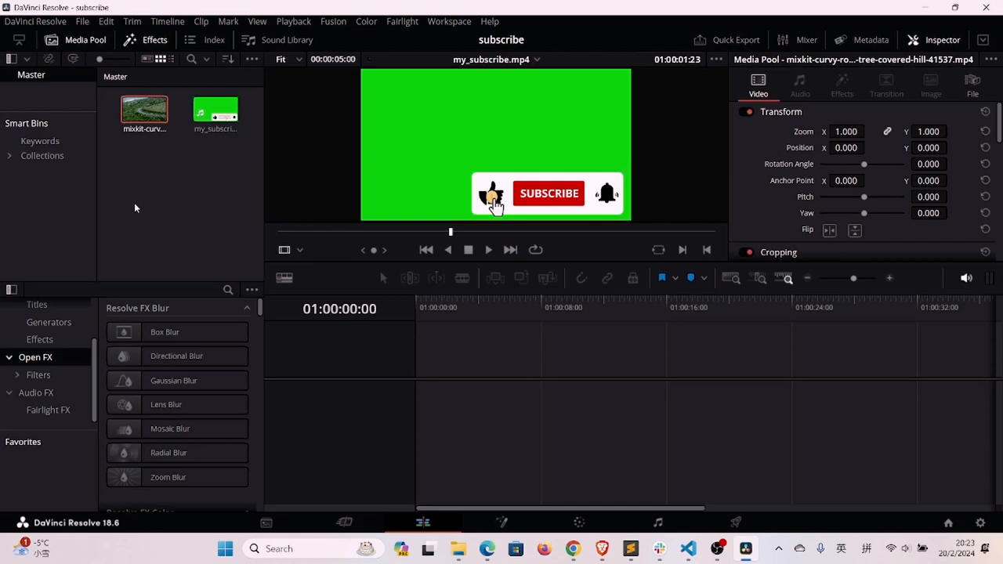
Step: Create Timeline 1 from the road footage clip
{"action": "left_click", "coordinate": [144, 111]}
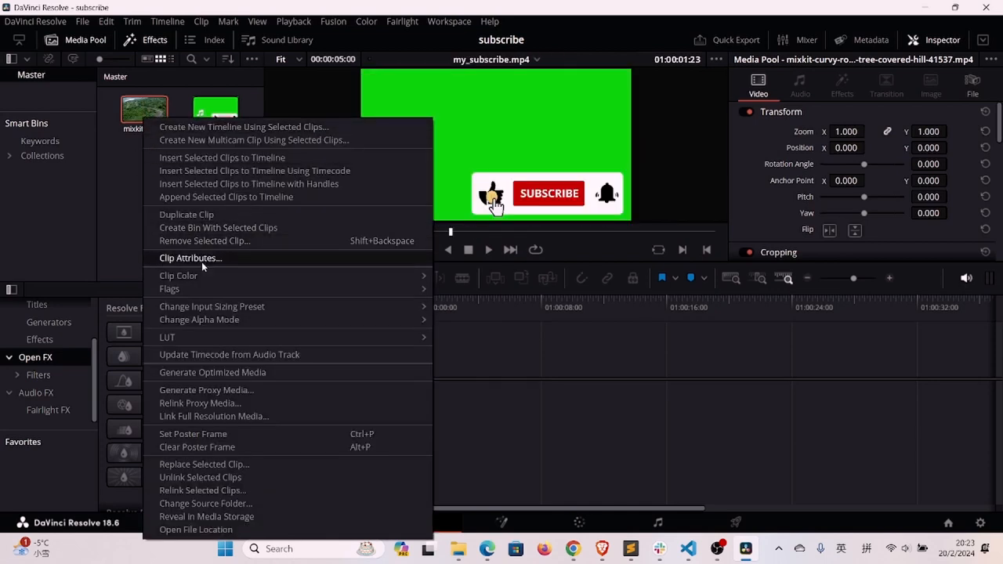
{"action": "mouse_move", "coordinate": [243, 126]}
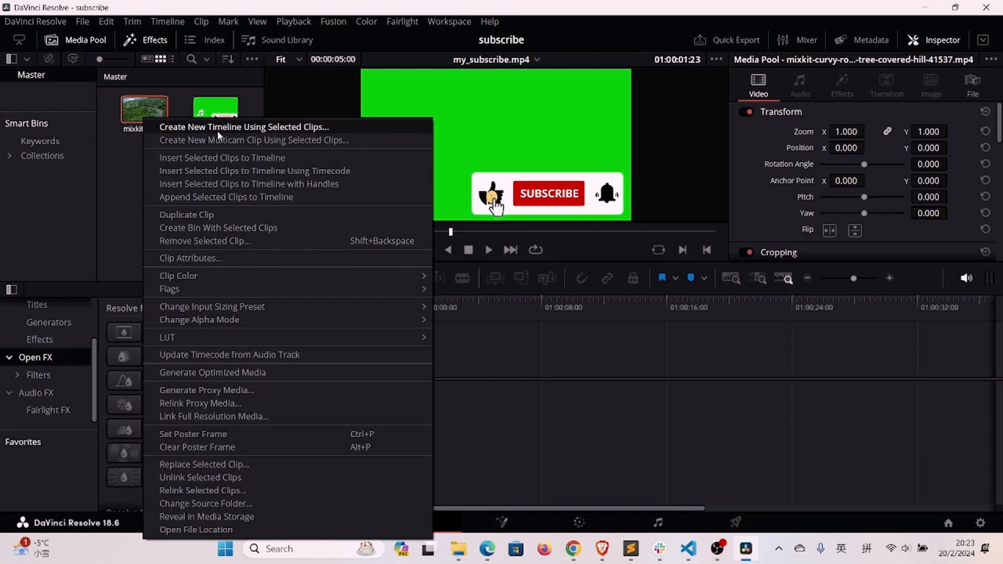
{"action": "left_click", "coordinate": [244, 126]}
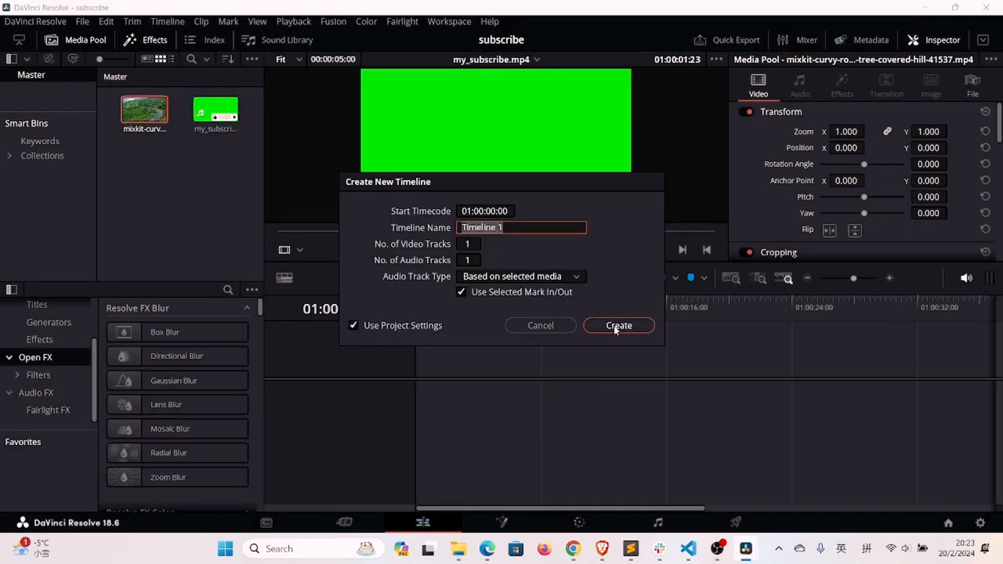
{"action": "left_click", "coordinate": [618, 325]}
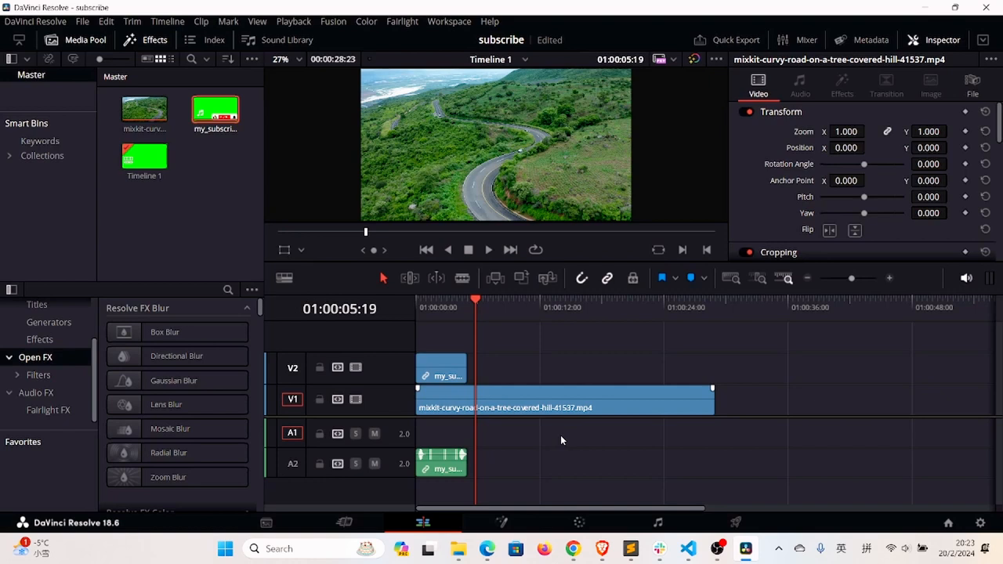
Step: Select the subscribe clip on V2 and search the Open FX list for 'key'
{"action": "left_click", "coordinate": [467, 301]}
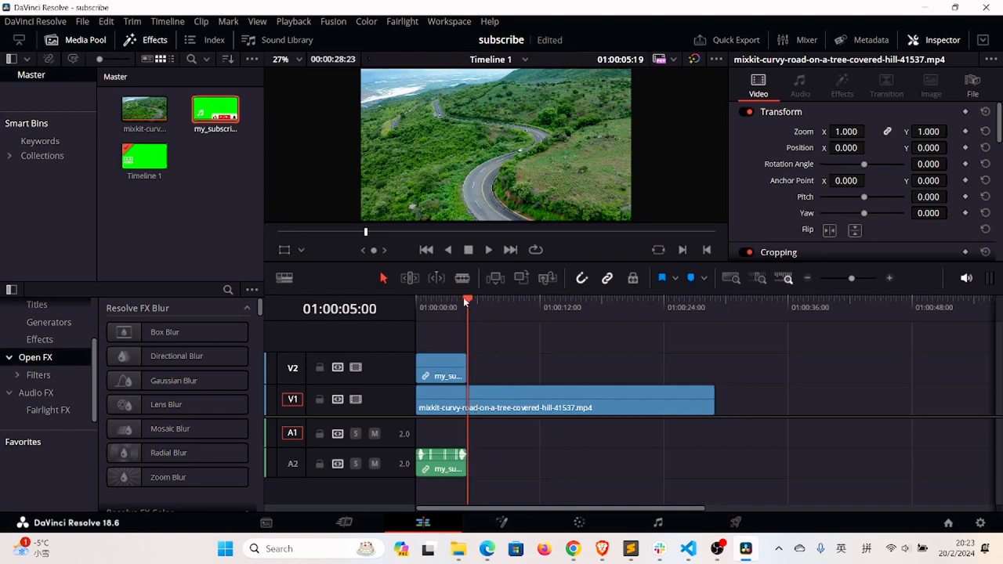
{"action": "left_click", "coordinate": [436, 300]}
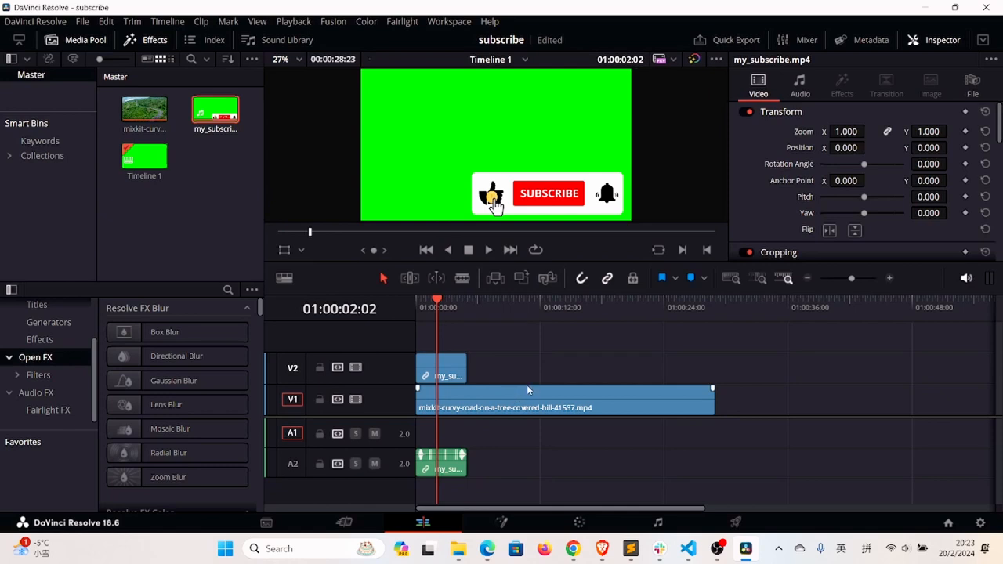
{"action": "mouse_move", "coordinate": [234, 291]}
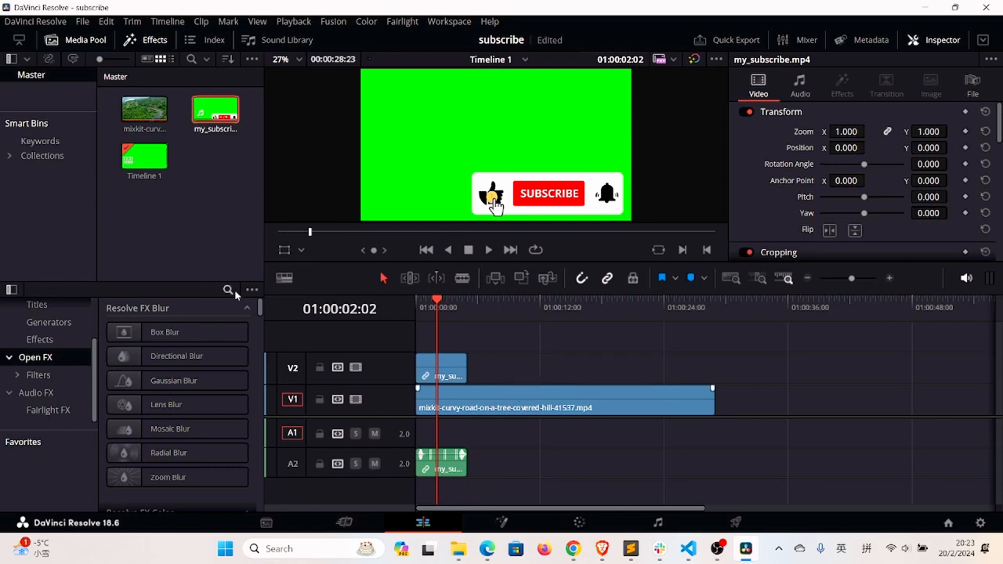
{"action": "left_click", "coordinate": [154, 41]}
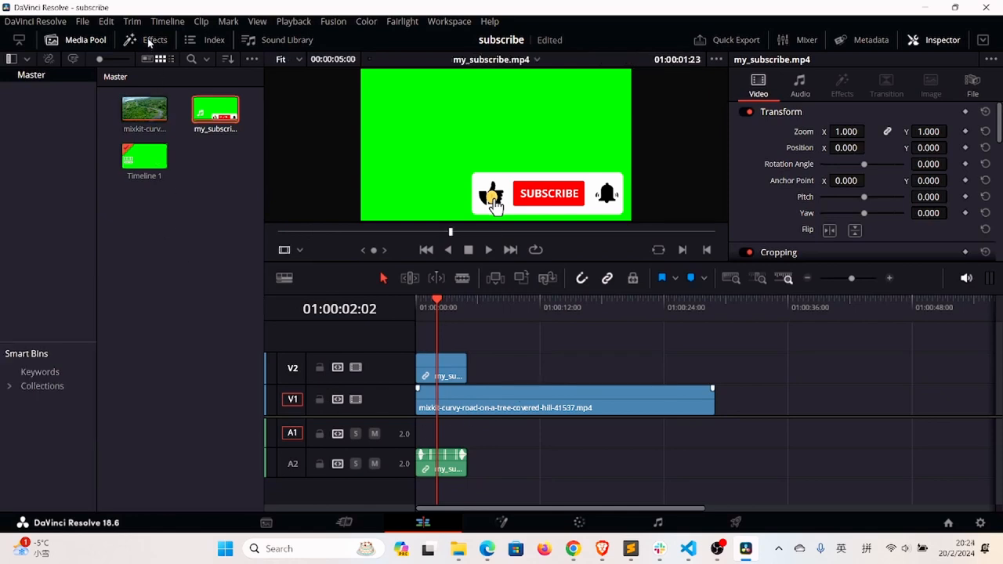
{"action": "left_click", "coordinate": [154, 41]}
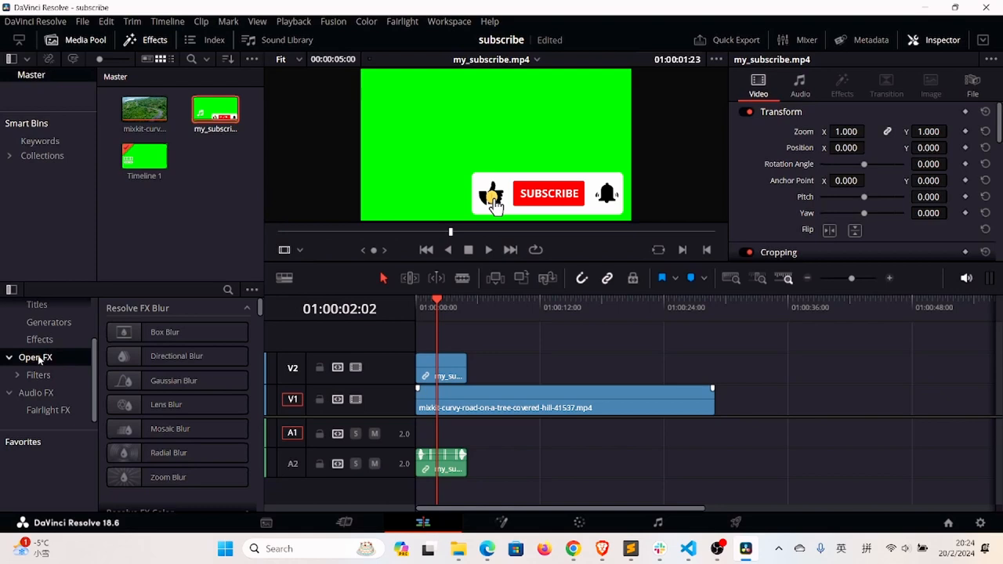
{"action": "left_click", "coordinate": [227, 290]}
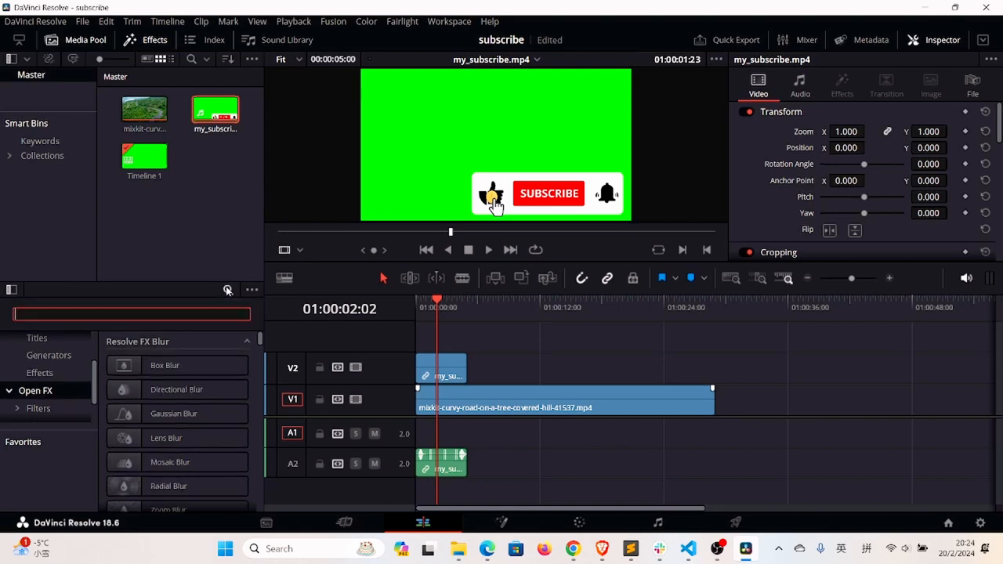
{"action": "type", "text": "key"}
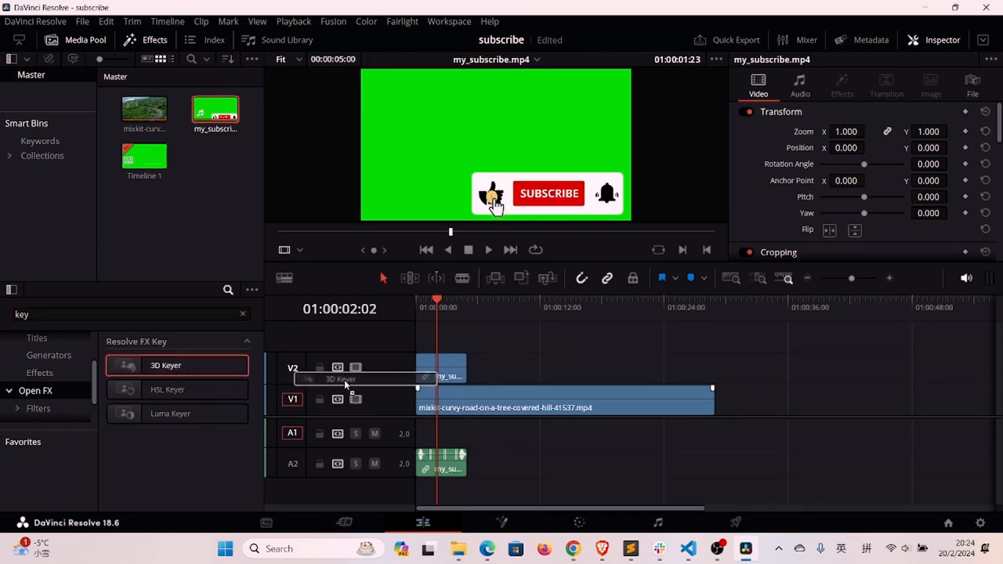
Step: Apply the 3D Keyer effect to the subscribe clip and show its settings
{"action": "left_click_drag", "start_coordinate": [166, 366], "coordinate": [439, 369]}
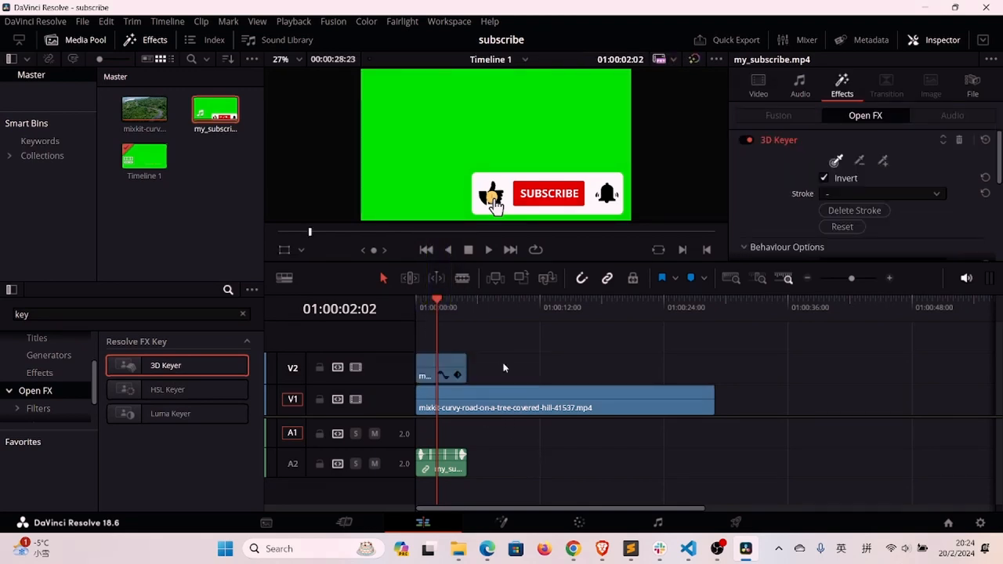
{"action": "left_click", "coordinate": [759, 82]}
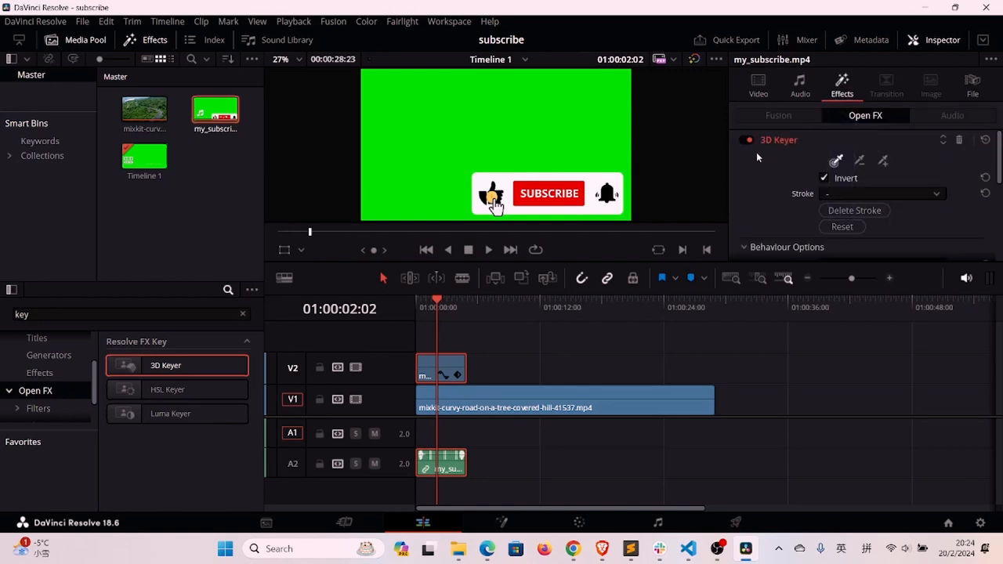
{"action": "mouse_move", "coordinate": [776, 151]}
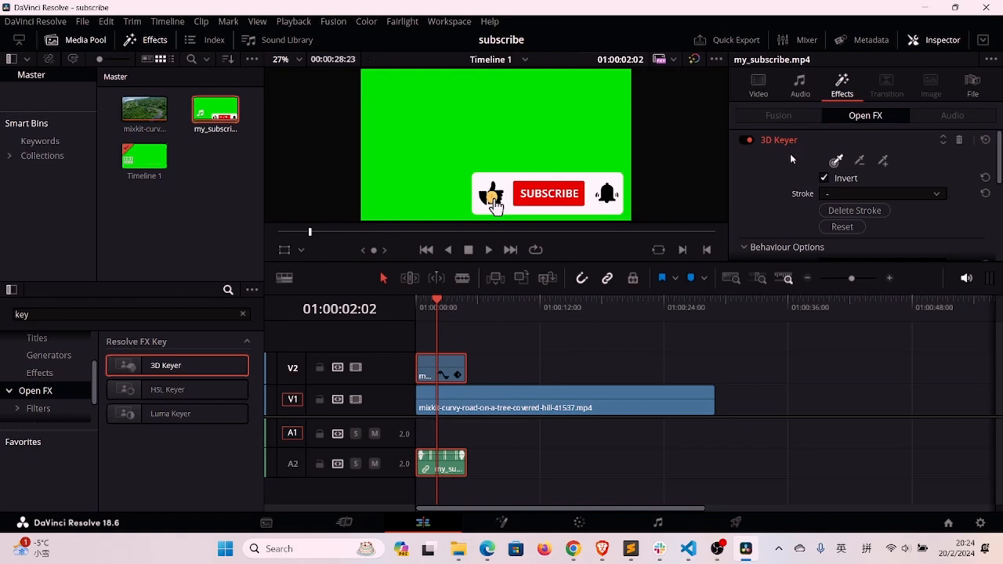
{"action": "mouse_move", "coordinate": [376, 261]}
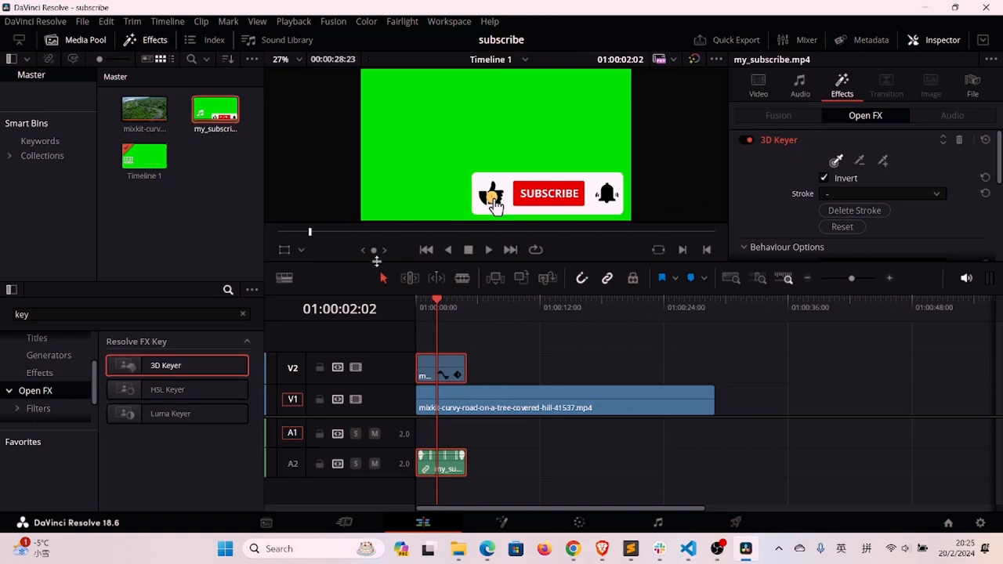
{"action": "mouse_move", "coordinate": [320, 191]}
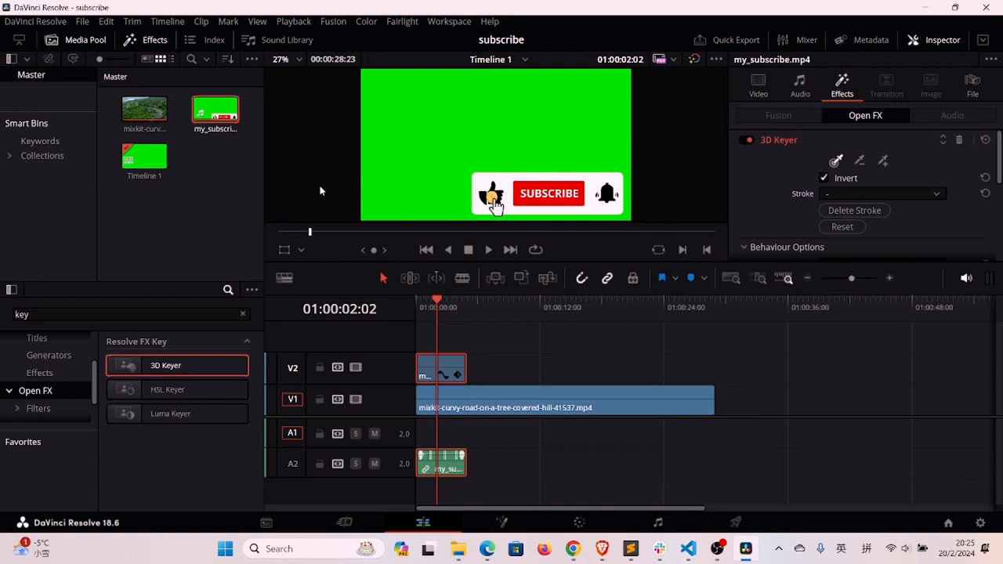
{"action": "mouse_move", "coordinate": [313, 141]}
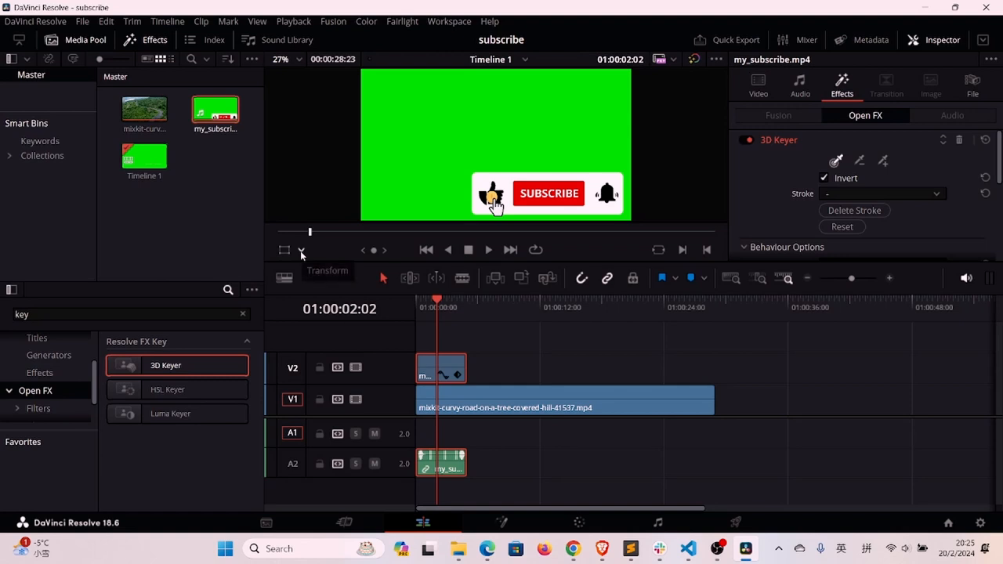
Step: Switch the viewer overlay mode to Open FX Overlay for on-screen keyer controls
{"action": "left_click", "coordinate": [301, 251]}
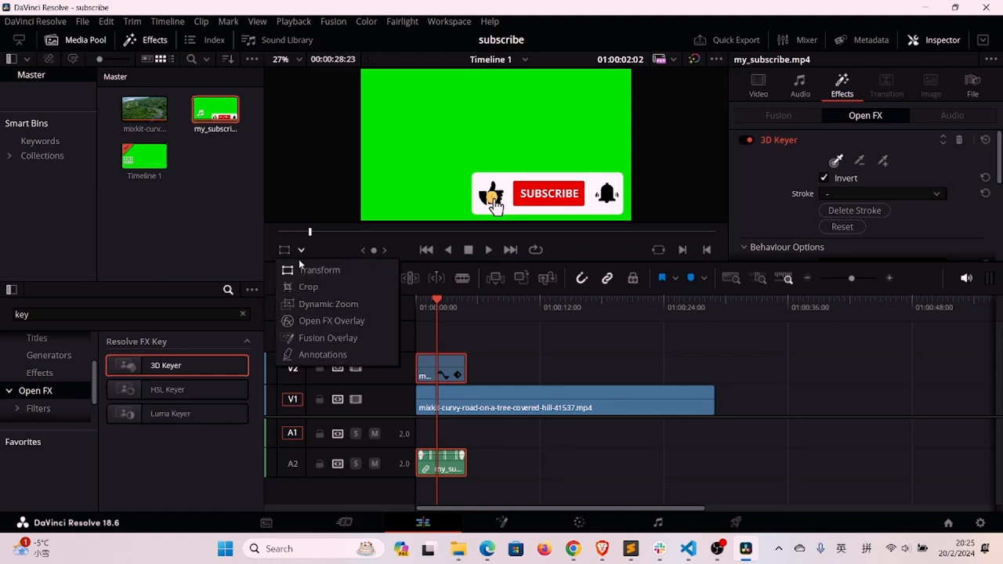
{"action": "mouse_move", "coordinate": [332, 319]}
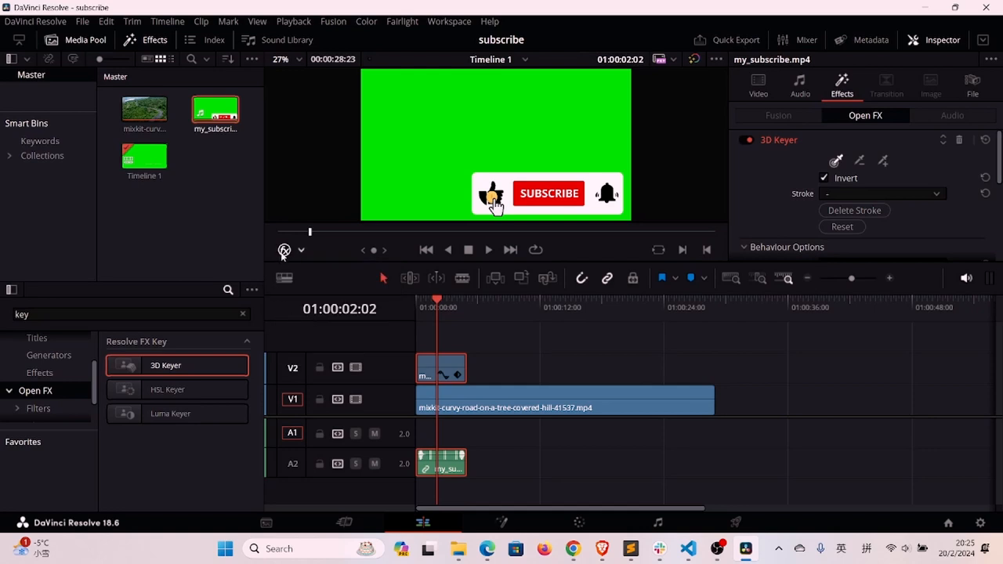
{"action": "mouse_move", "coordinate": [337, 260]}
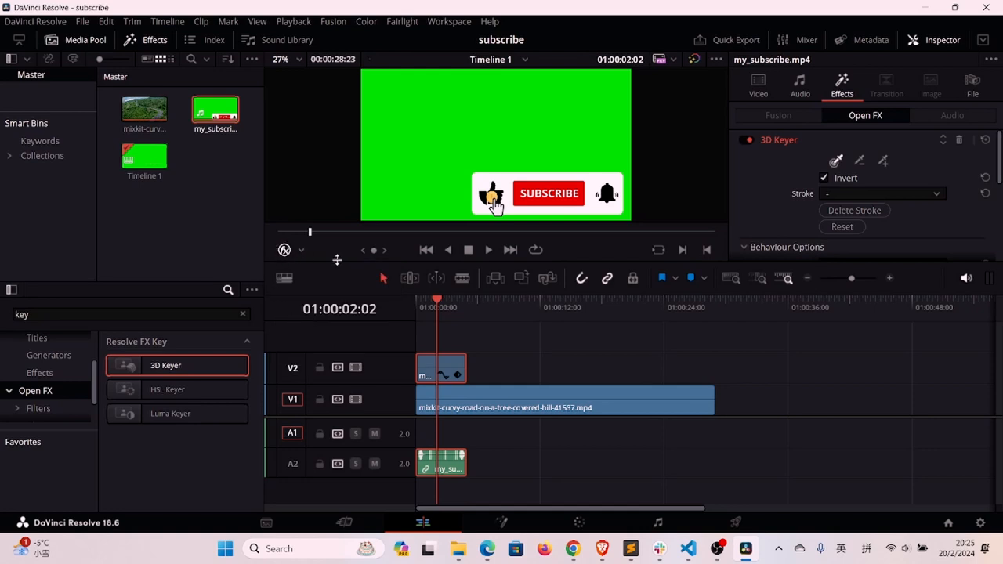
{"action": "mouse_move", "coordinate": [768, 212]}
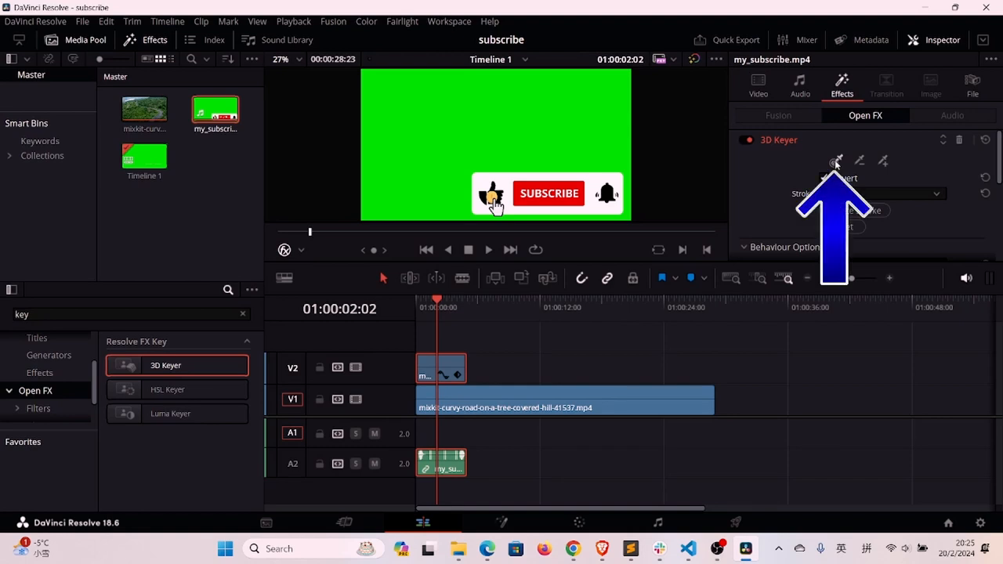
Step: Pick the green as the key colour and raise Despill to about 0.28
{"action": "left_click", "coordinate": [837, 162]}
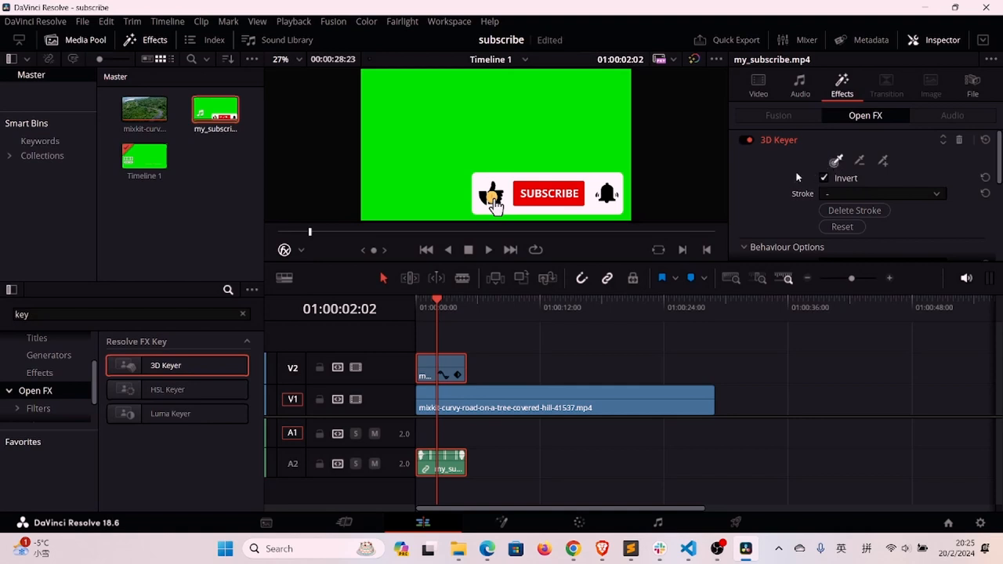
{"action": "mouse_move", "coordinate": [540, 138]}
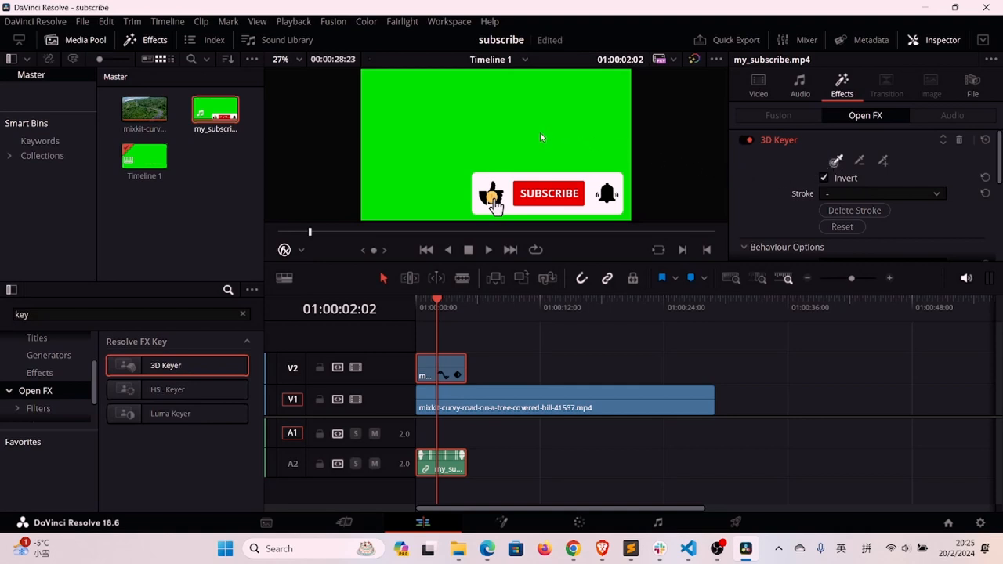
{"action": "mouse_move", "coordinate": [529, 130]}
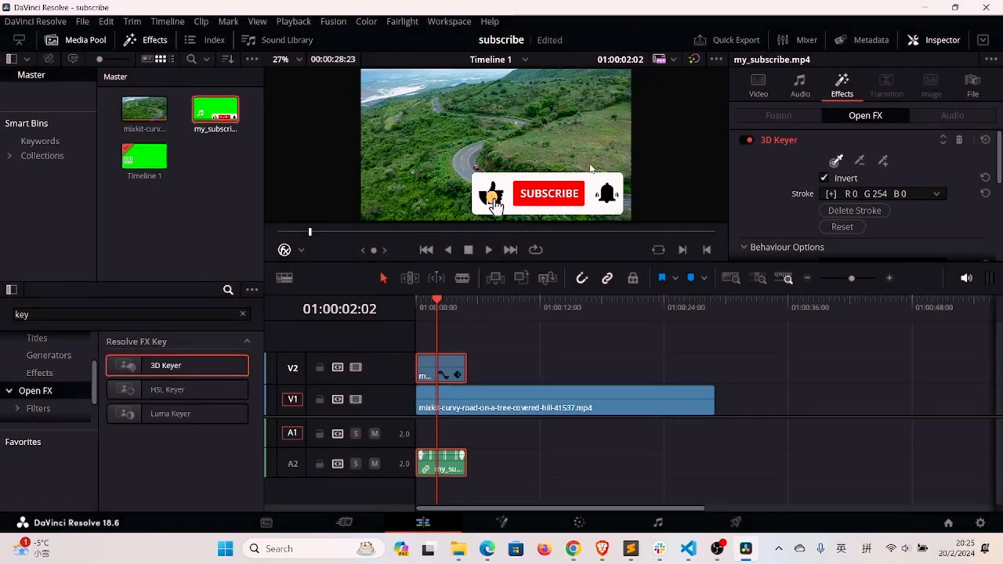
{"action": "scroll", "scroll_direction": "down", "scroll_amount": 3}
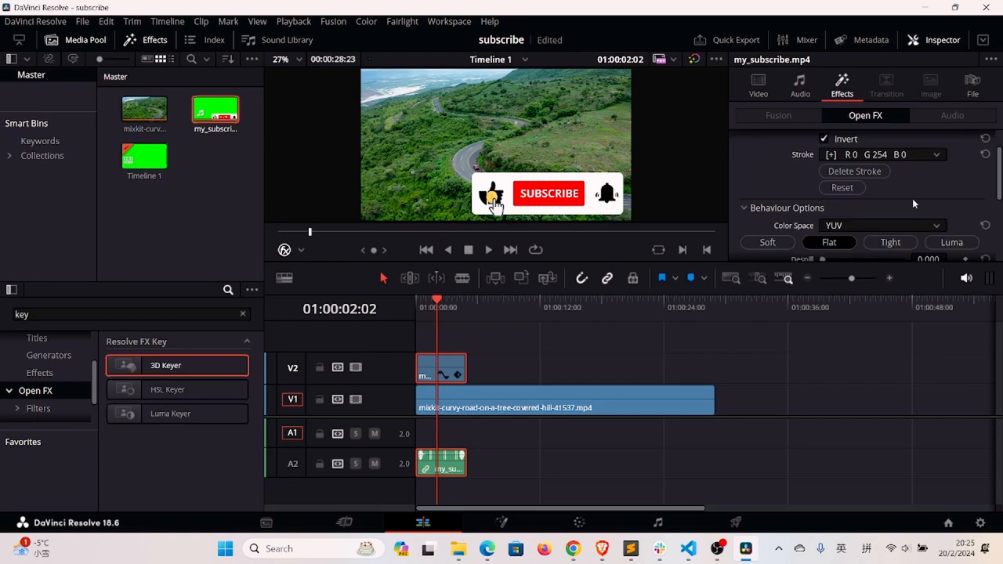
{"action": "scroll", "scroll_direction": "down", "scroll_amount": 3}
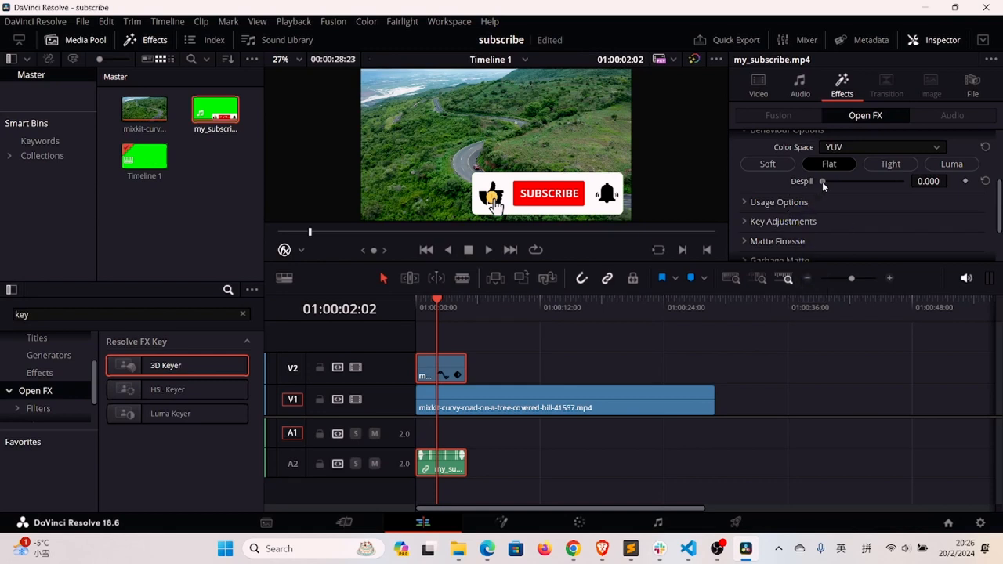
{"action": "left_click_drag", "start_coordinate": [825, 181], "coordinate": [847, 182]}
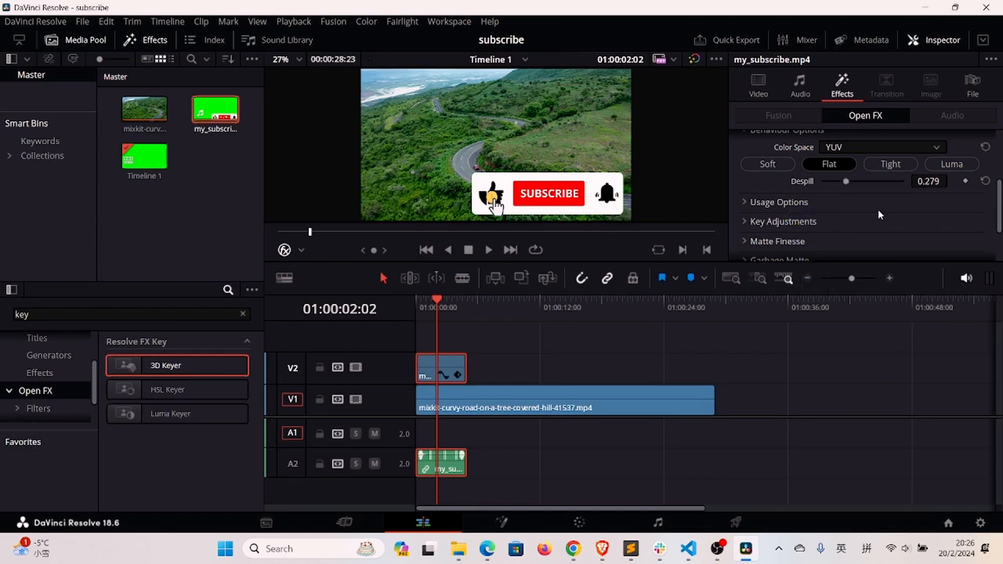
{"action": "mouse_move", "coordinate": [856, 219]}
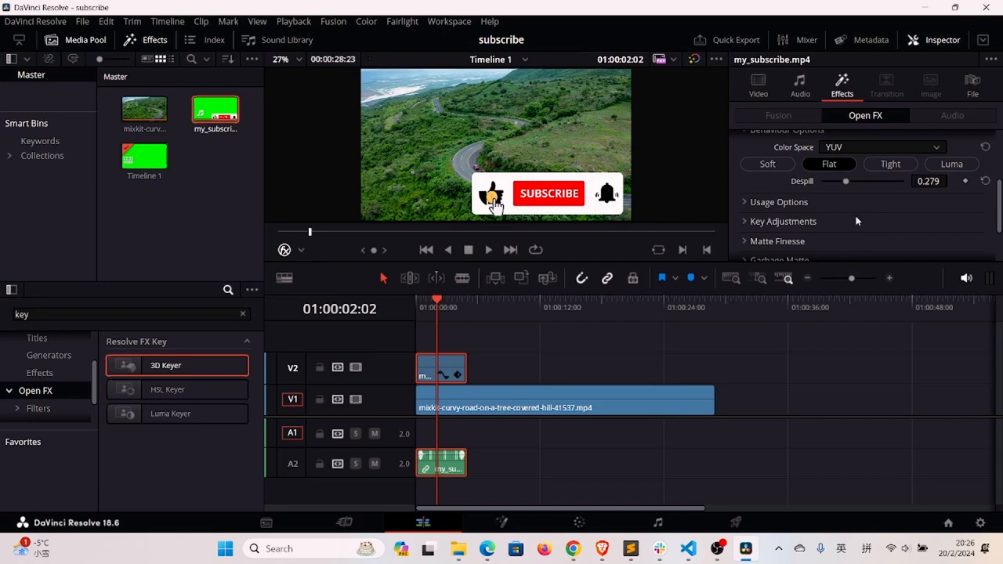
{"action": "mouse_move", "coordinate": [495, 276]}
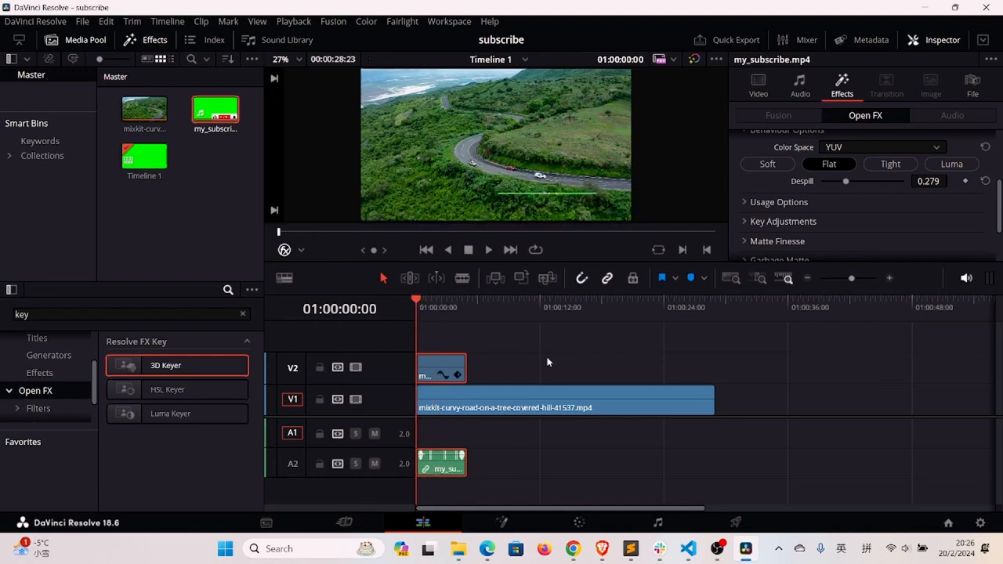
Step: Scale the subscribe button to 0.680 and move it to the bottom-right corner, about 284, -153
{"action": "left_click", "coordinate": [489, 250]}
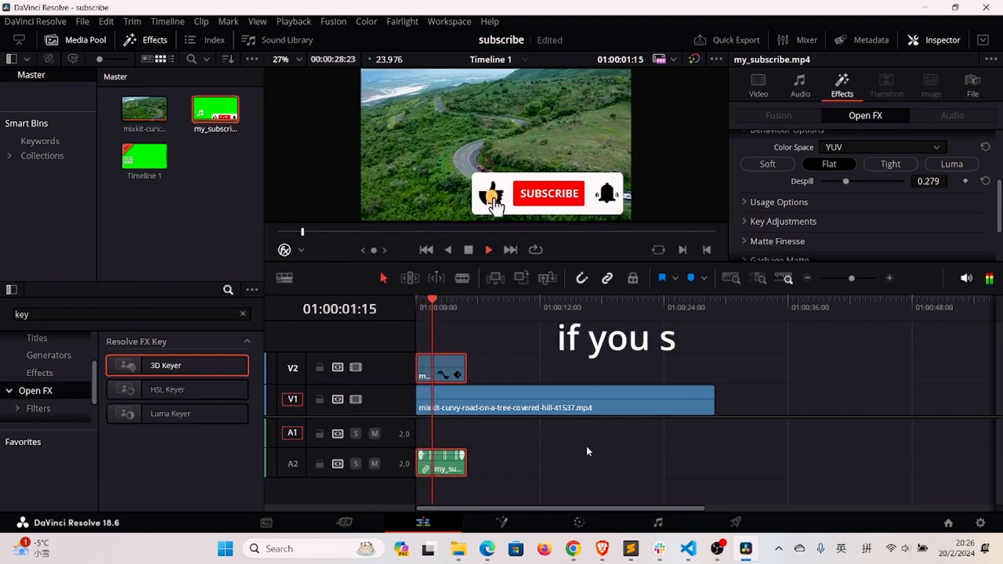
{"action": "left_click", "coordinate": [489, 249]}
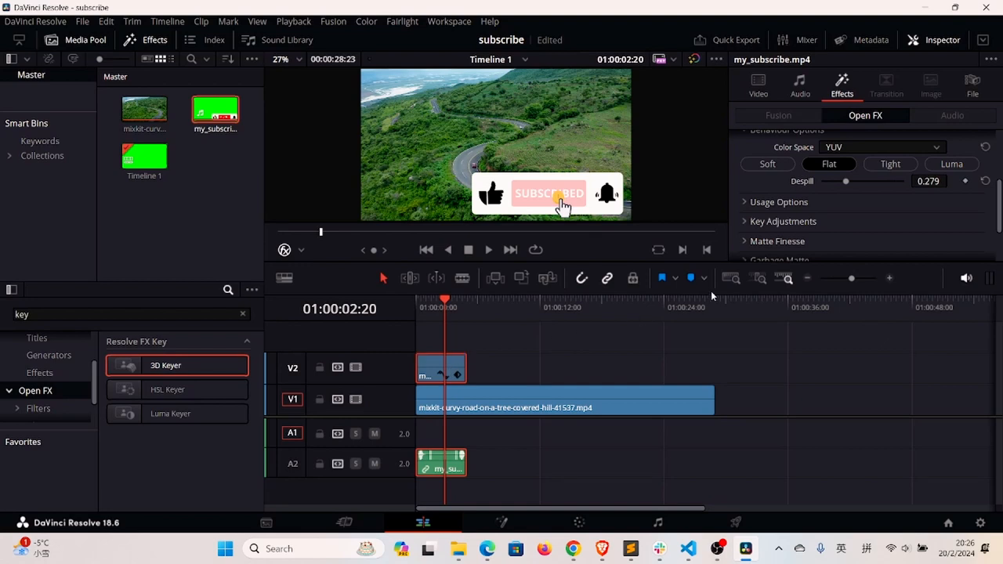
{"action": "left_click", "coordinate": [759, 85]}
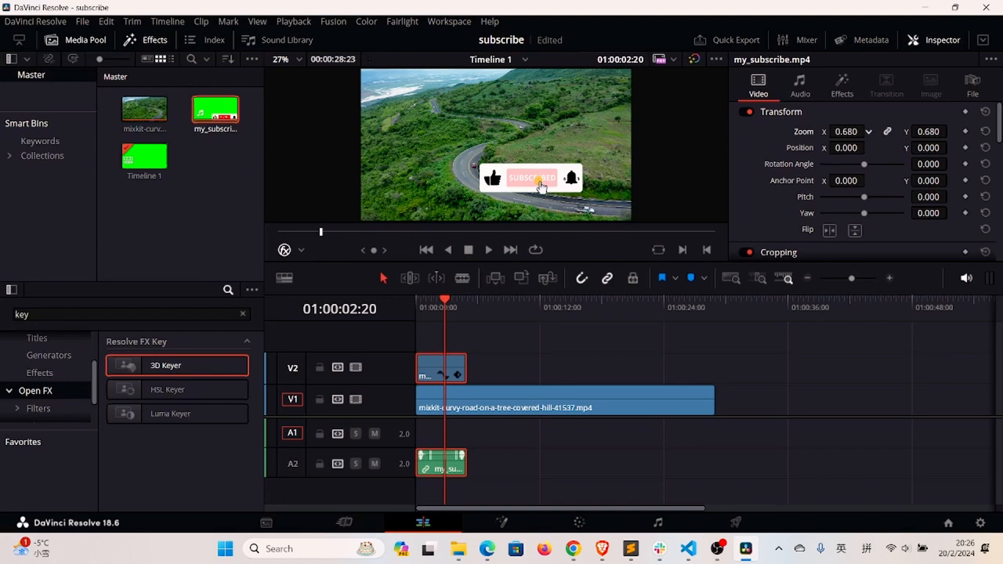
{"action": "mouse_move", "coordinate": [714, 223]}
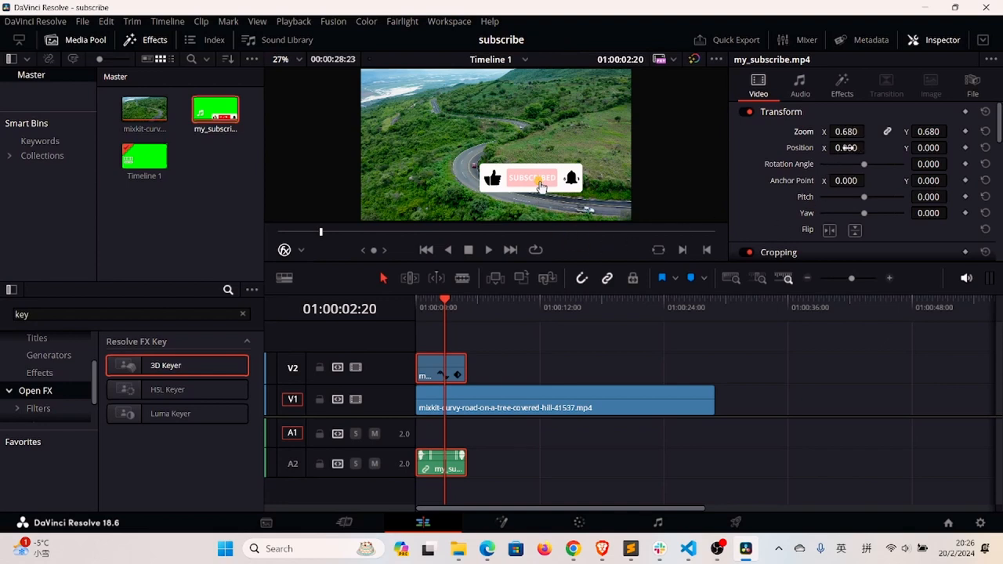
{"action": "left_click", "coordinate": [868, 147]}
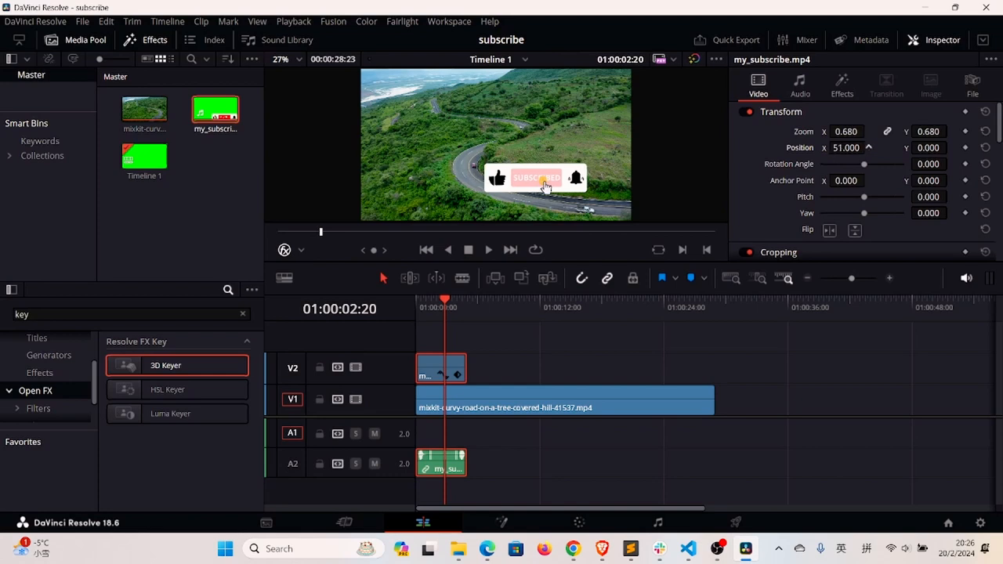
{"action": "left_click_drag", "start_coordinate": [536, 178], "coordinate": [572, 199]}
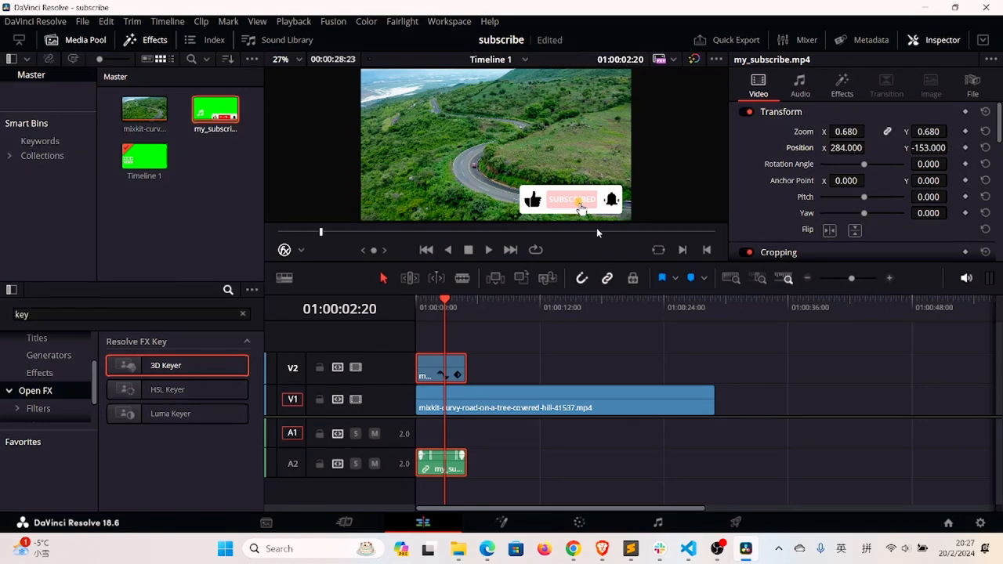
Step: Alt-drag a copy of the keyed subscribe clip to the end of the video and review it
{"action": "left_click", "coordinate": [587, 307]}
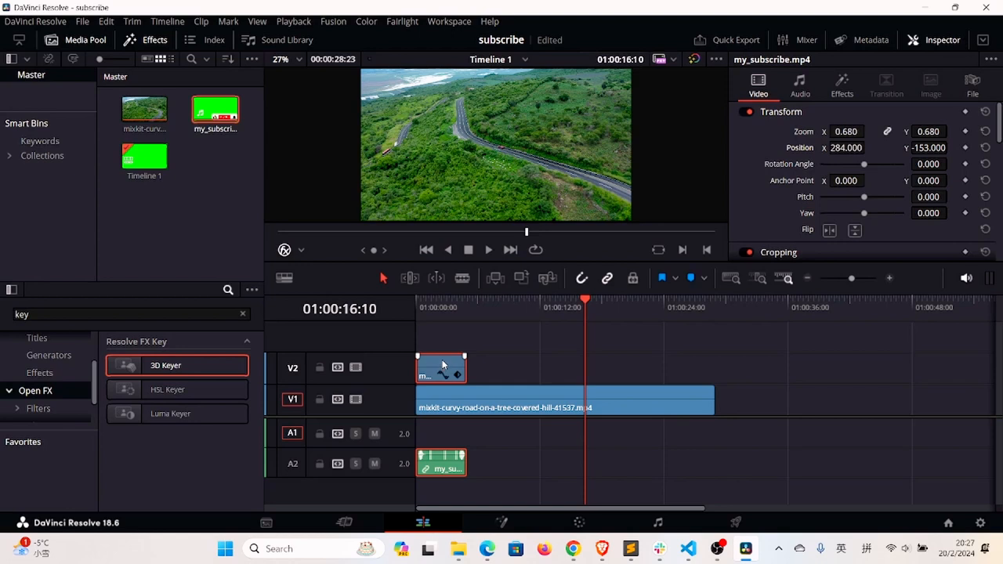
{"action": "left_click_drag", "start_coordinate": [442, 368], "coordinate": [630, 369]}
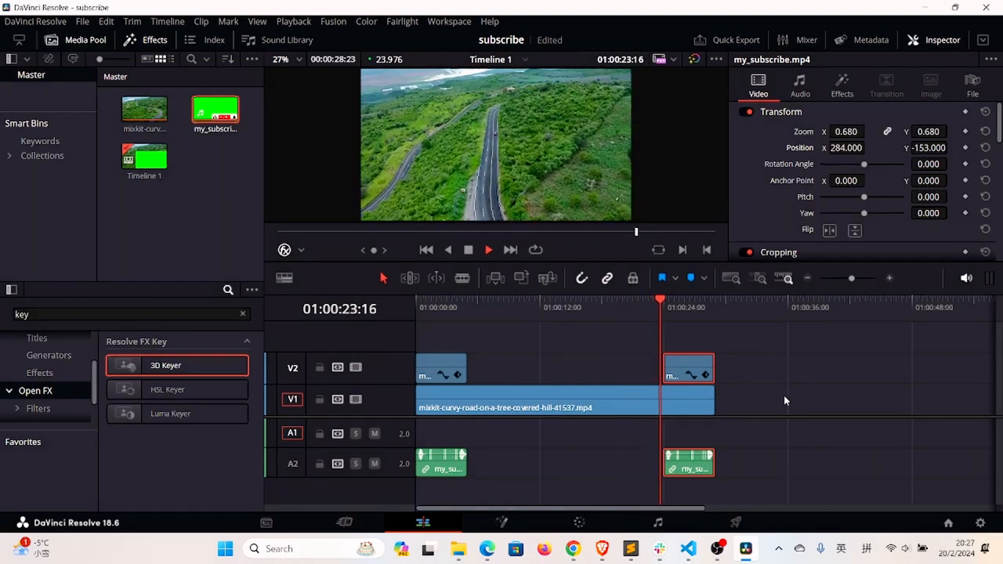
{"action": "left_click", "coordinate": [489, 249]}
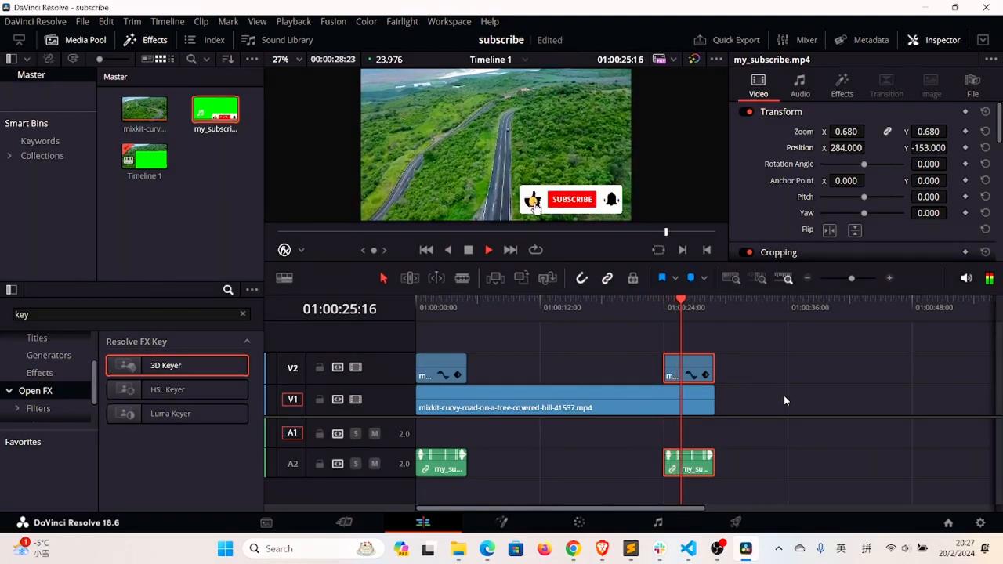
{"action": "left_click", "coordinate": [489, 249]}
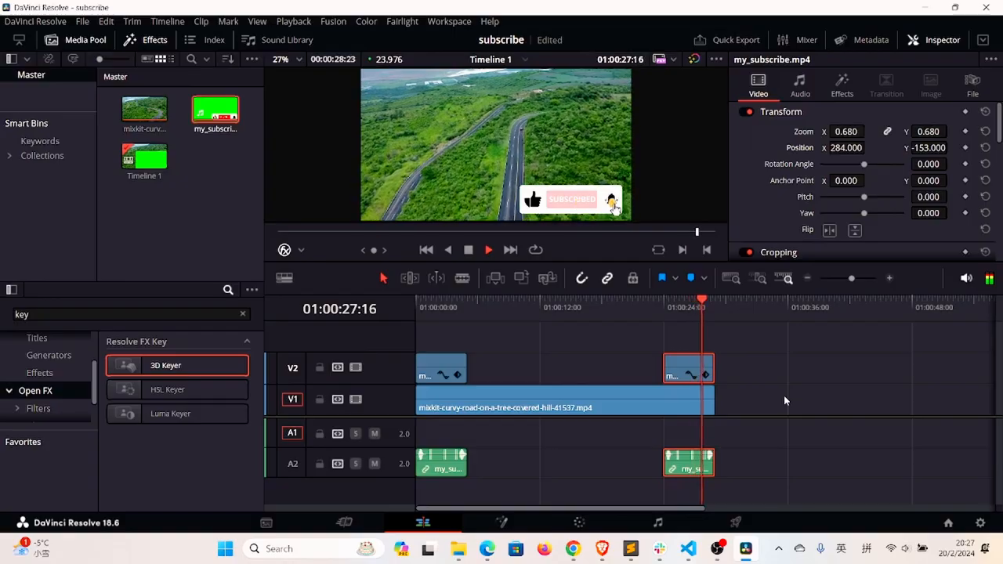